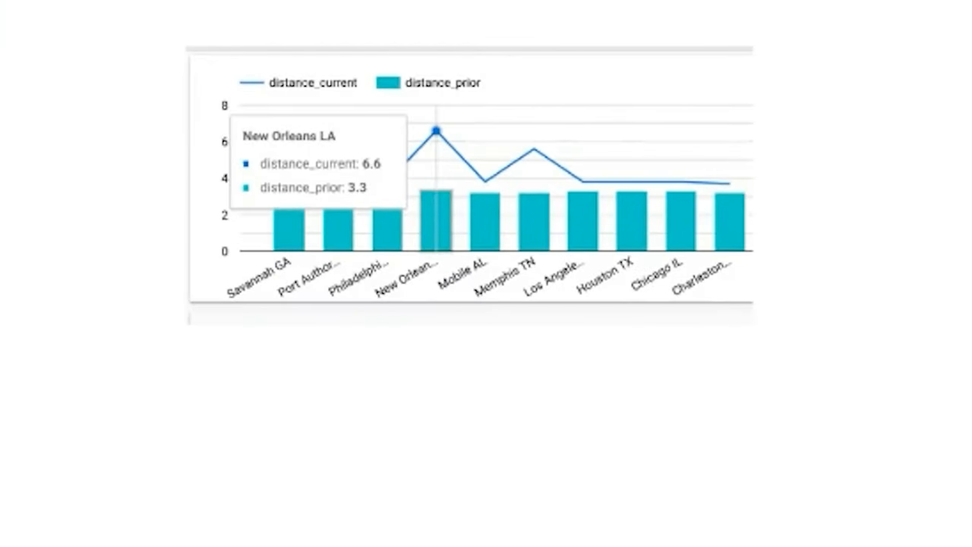
pyautogui.moveTo(478, 182)
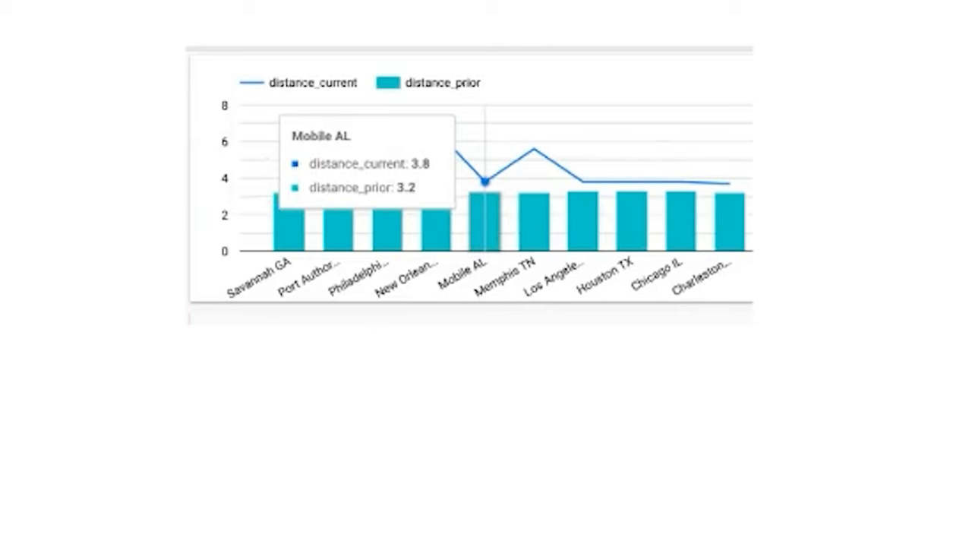
pyautogui.moveTo(534, 146)
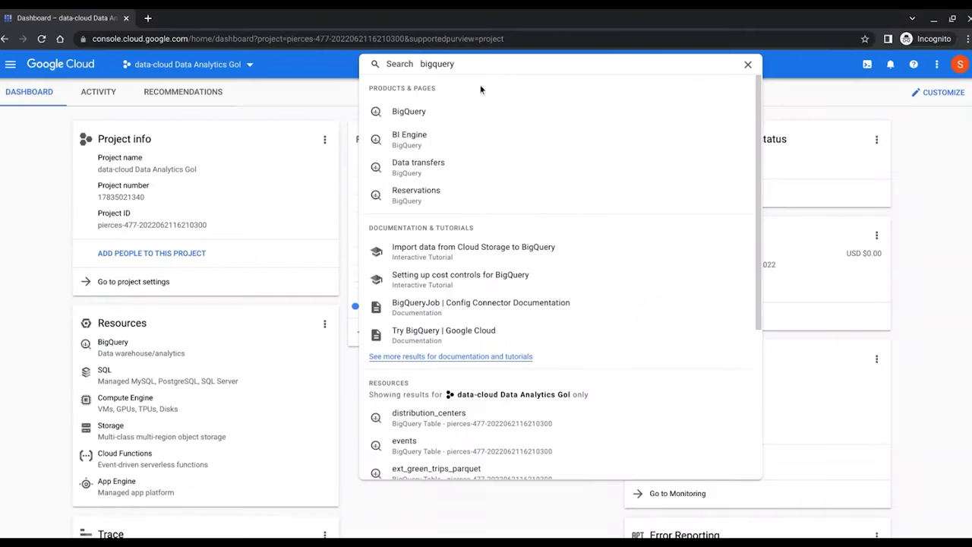
# - In BigQuery, locate the retail_petabyte dataset's sales_partitioned_clustered table in Explorer
pyautogui.click(408, 111)
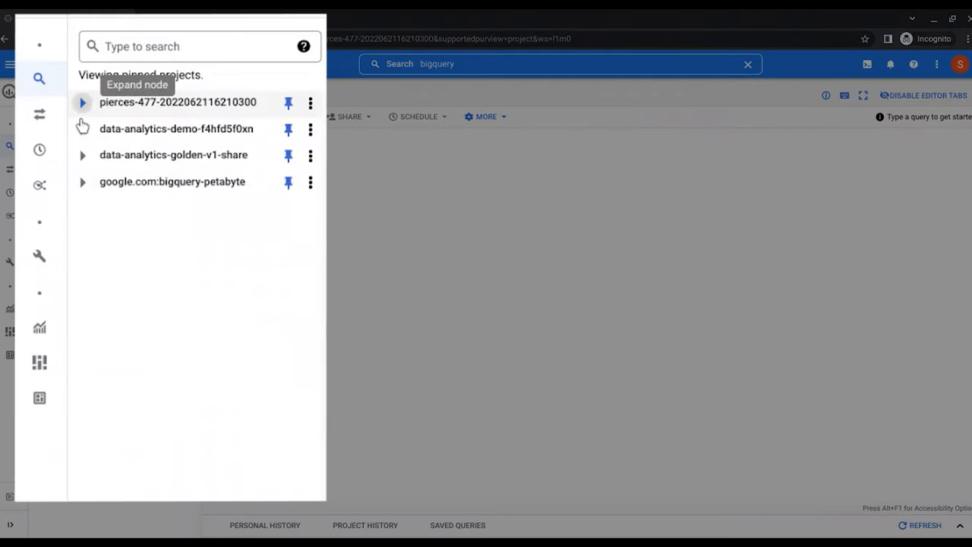
pyautogui.click(82, 101)
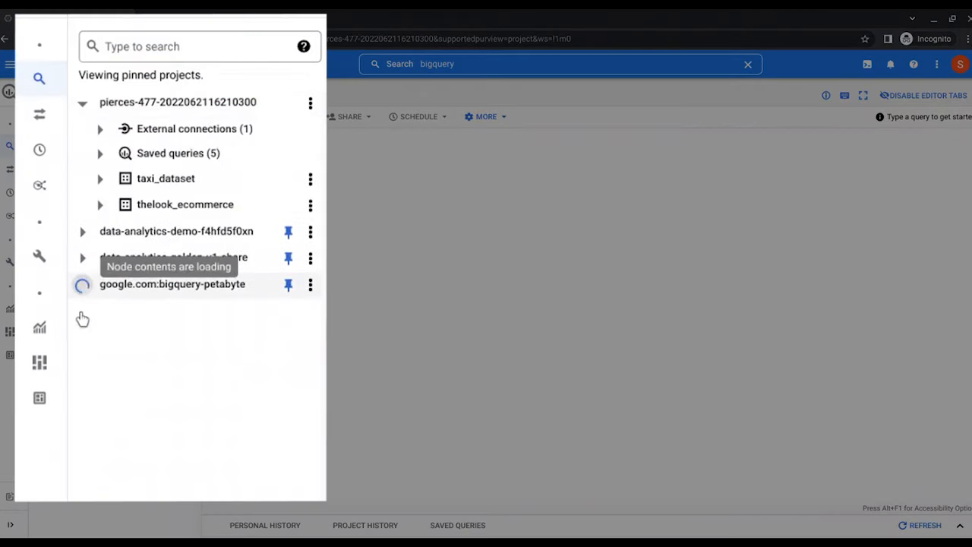
pyautogui.click(81, 284)
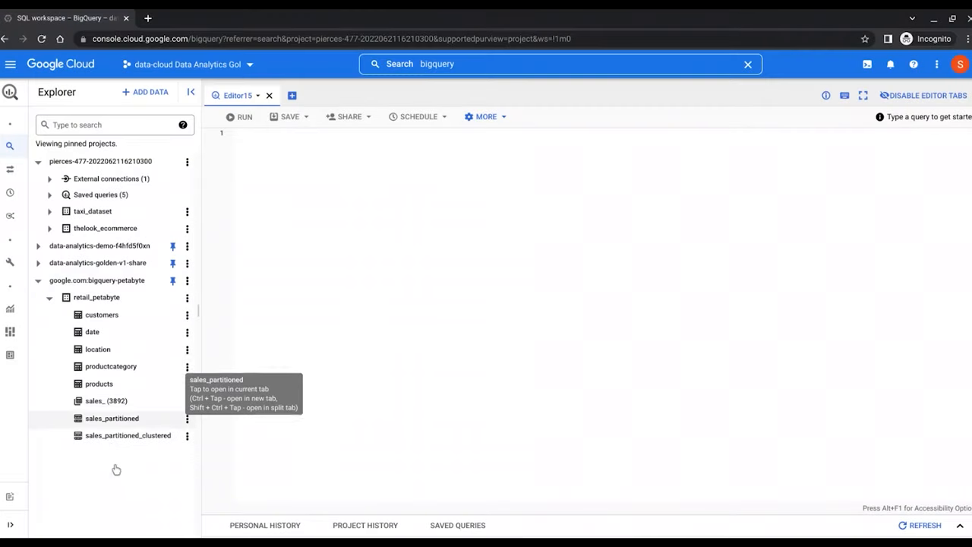
pyautogui.click(128, 435)
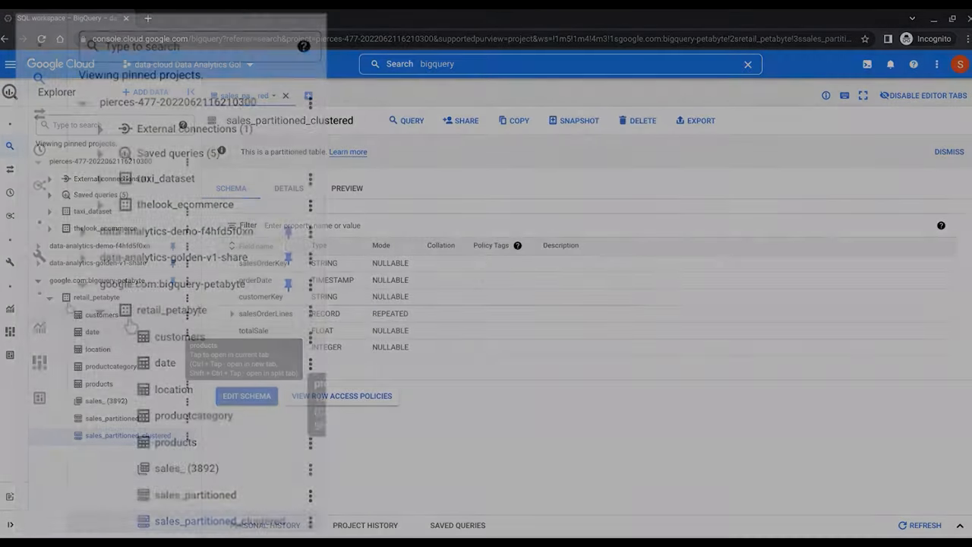
# - Run the saved 'orders by product' query from the project's saved queries
pyautogui.click(101, 153)
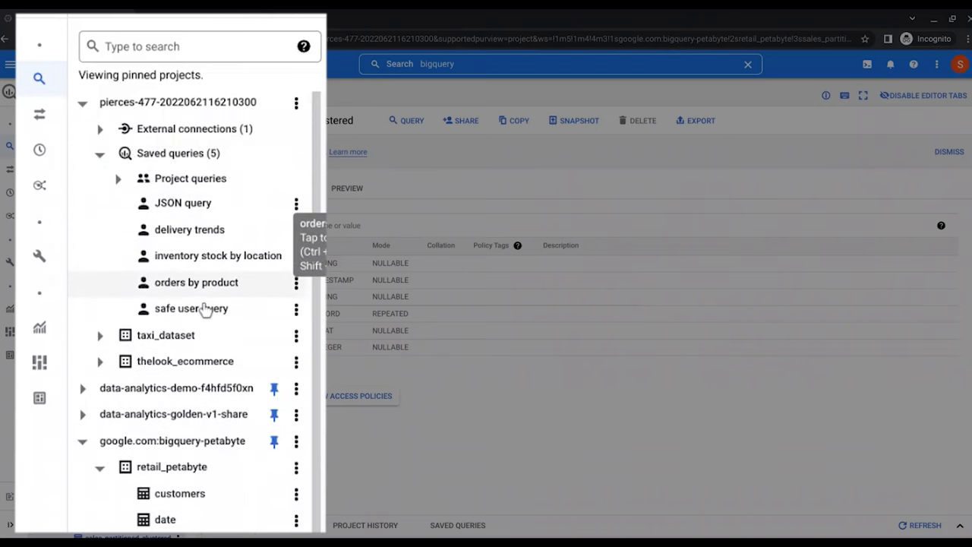
pyautogui.click(196, 281)
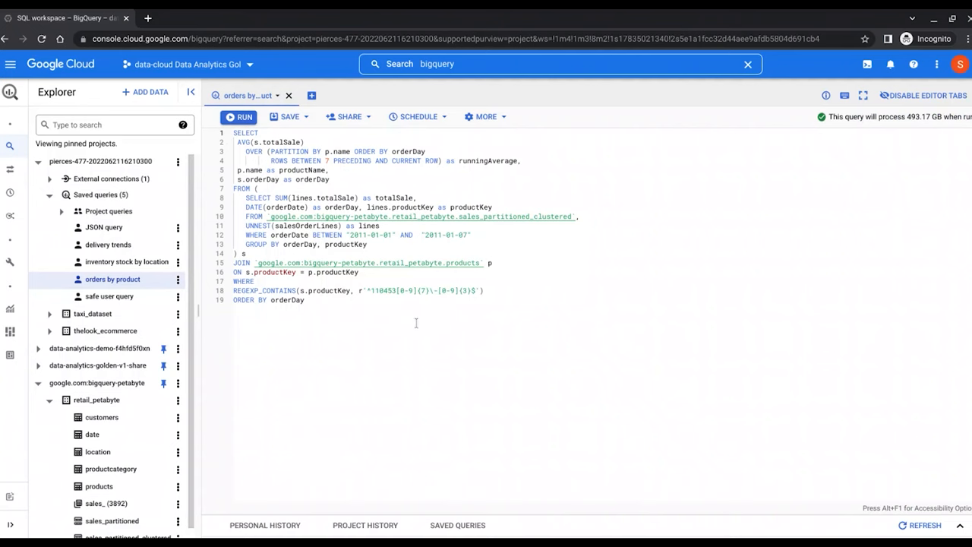
pyautogui.click(240, 115)
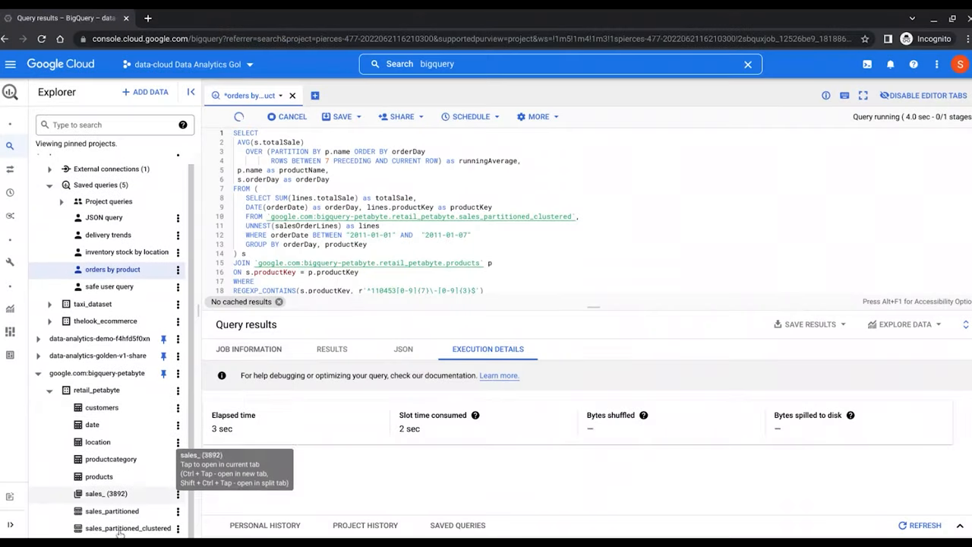
# - Review the sales_partitioned_clustered table's size and partitioning details, then the query's execution details
pyautogui.click(127, 528)
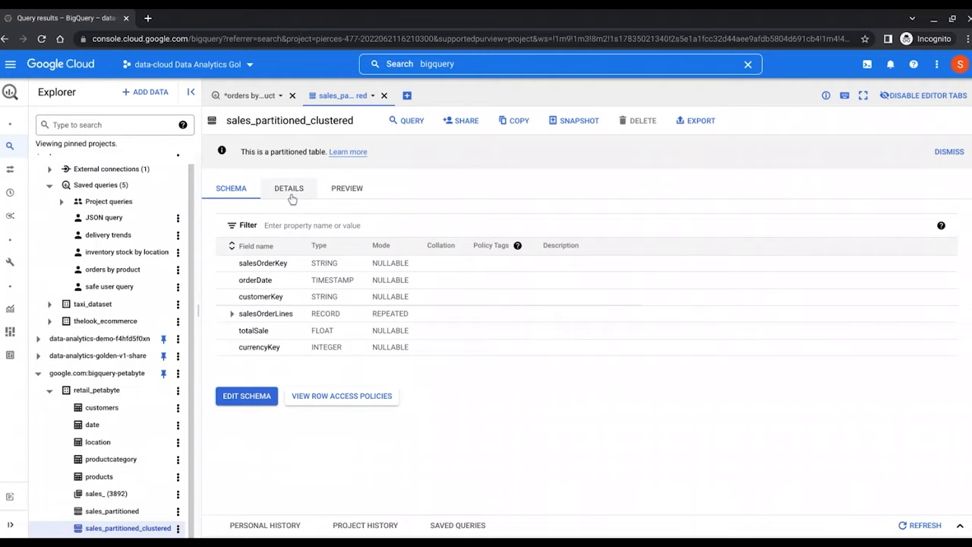
pyautogui.click(289, 189)
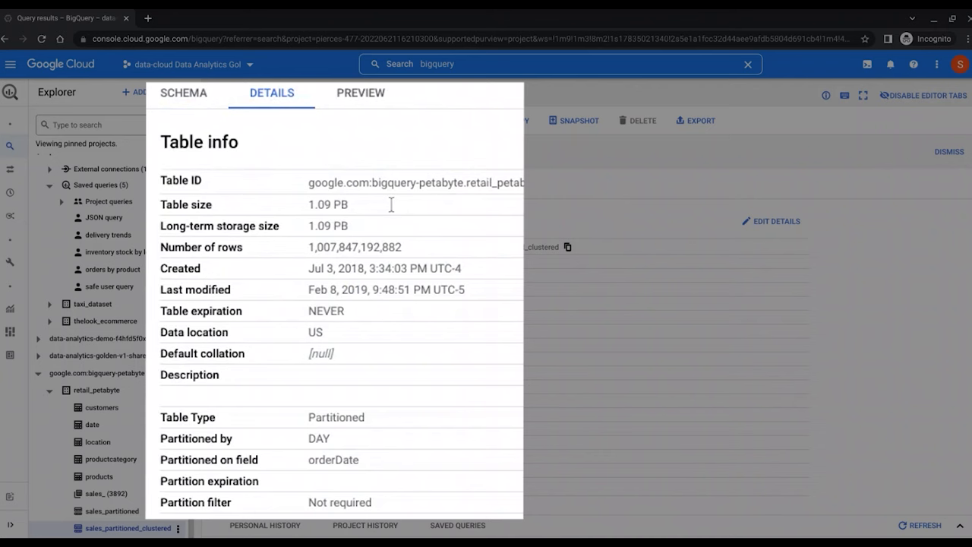
pyautogui.moveTo(298, 232)
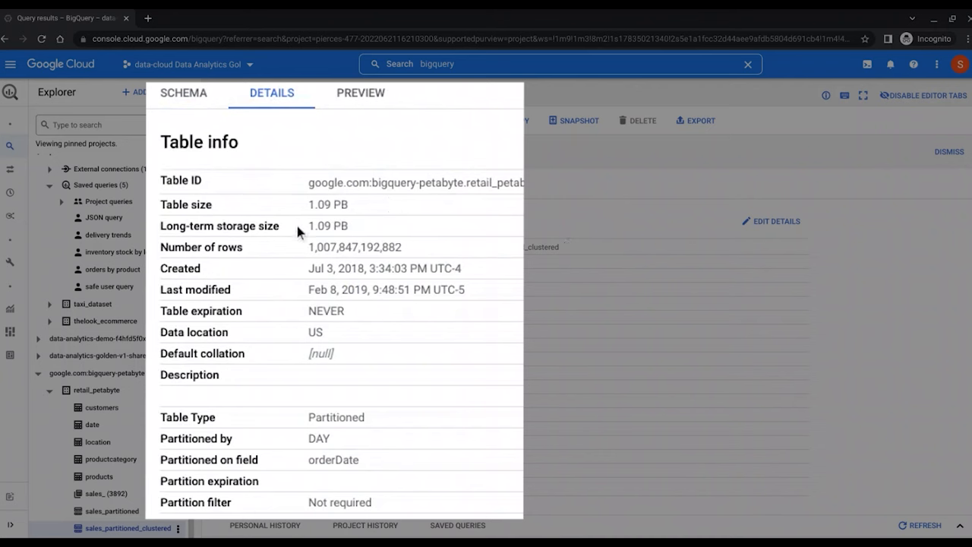
pyautogui.doubleClick(328, 204)
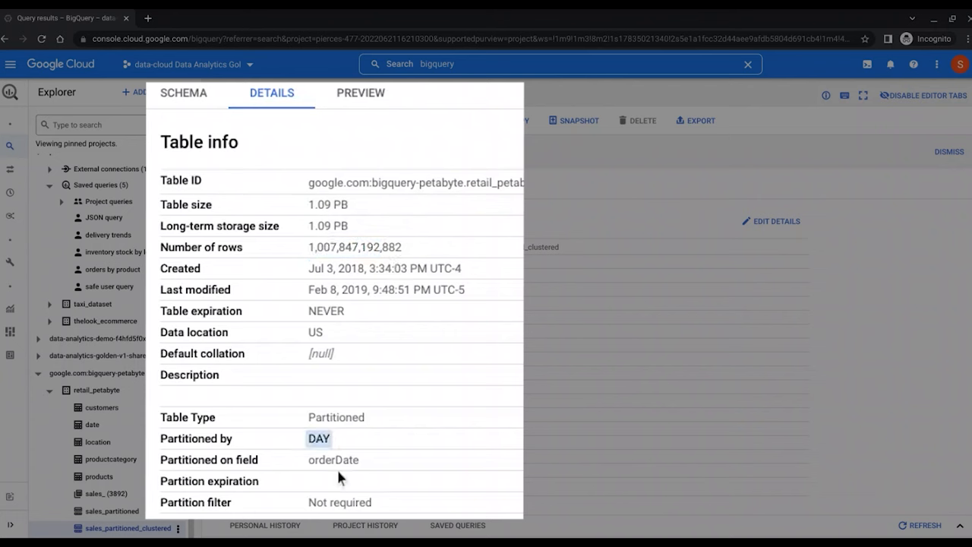
pyautogui.moveTo(380, 525)
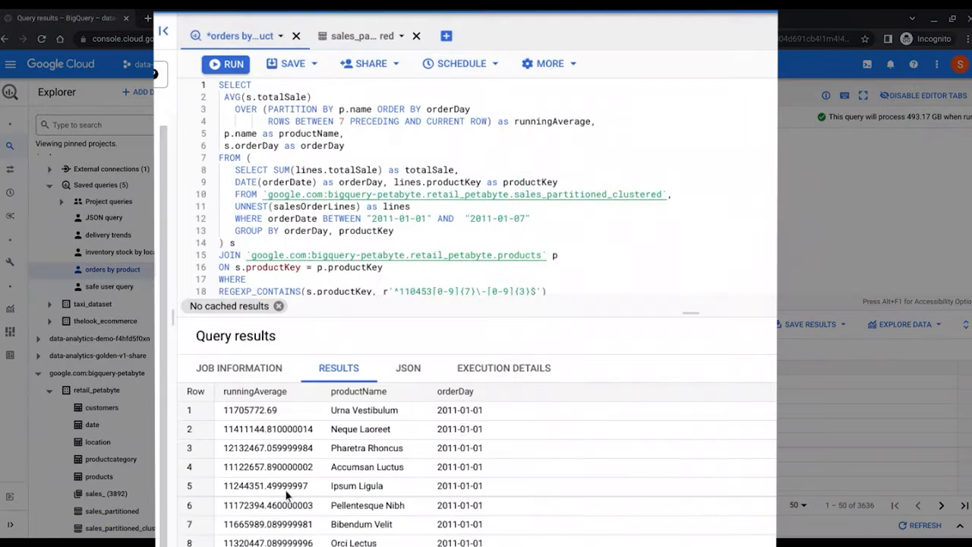
pyautogui.moveTo(425, 364)
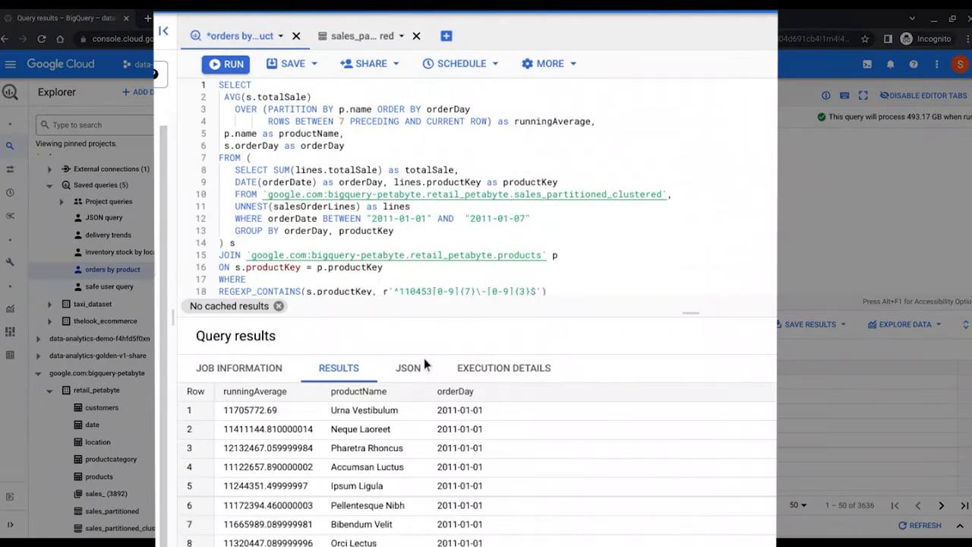
pyautogui.click(502, 368)
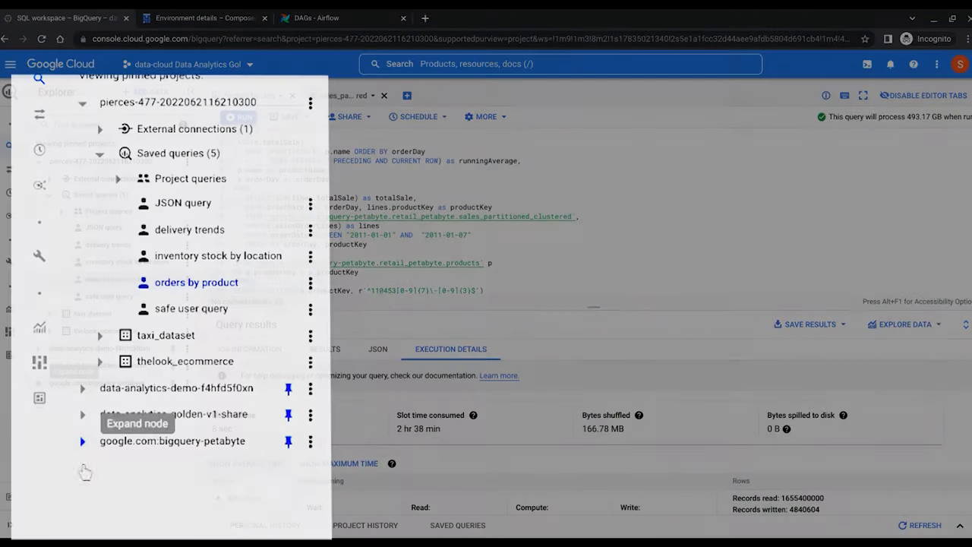
# - View the product_deliveries_streaming schema in thelook_ecommerce and run the saved delivery trends query
pyautogui.click(101, 361)
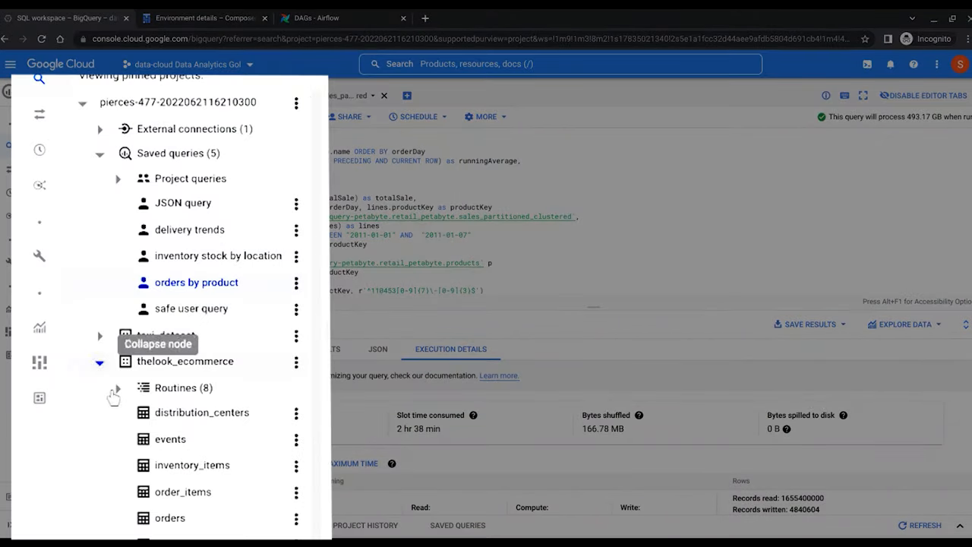
pyautogui.click(124, 467)
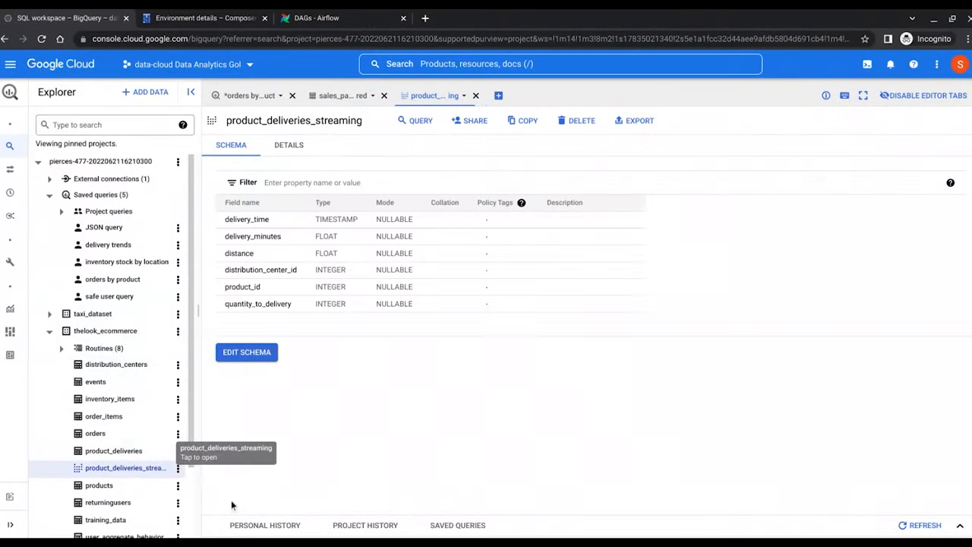
pyautogui.click(288, 146)
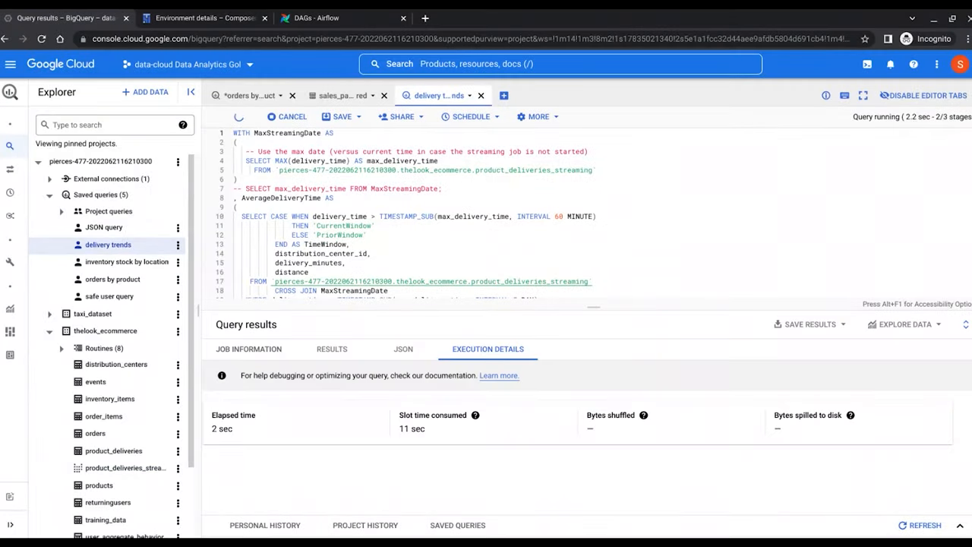
pyautogui.click(325, 348)
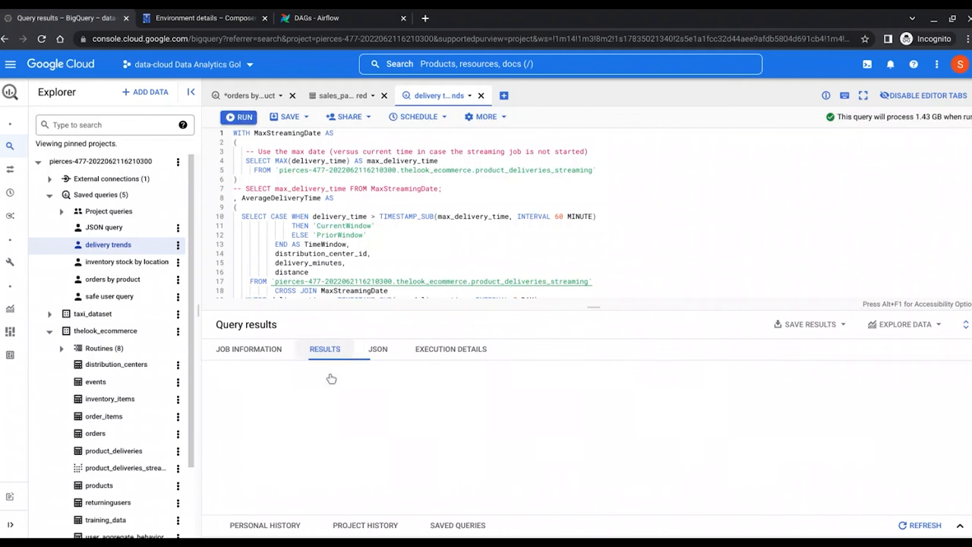
pyautogui.click(240, 116)
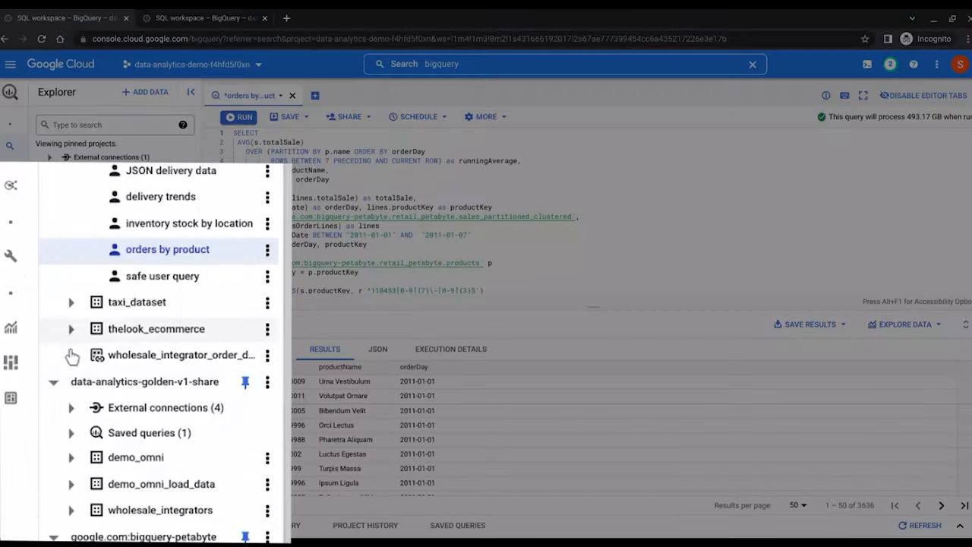
# - Inspect the ext_product_deliveries_json external table's configuration details in the demo project
pyautogui.click(70, 328)
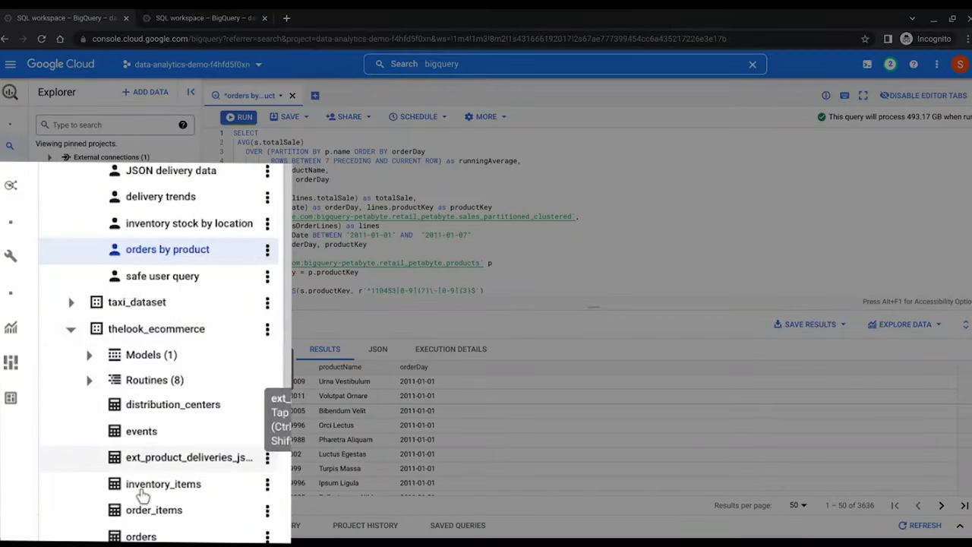
pyautogui.click(188, 455)
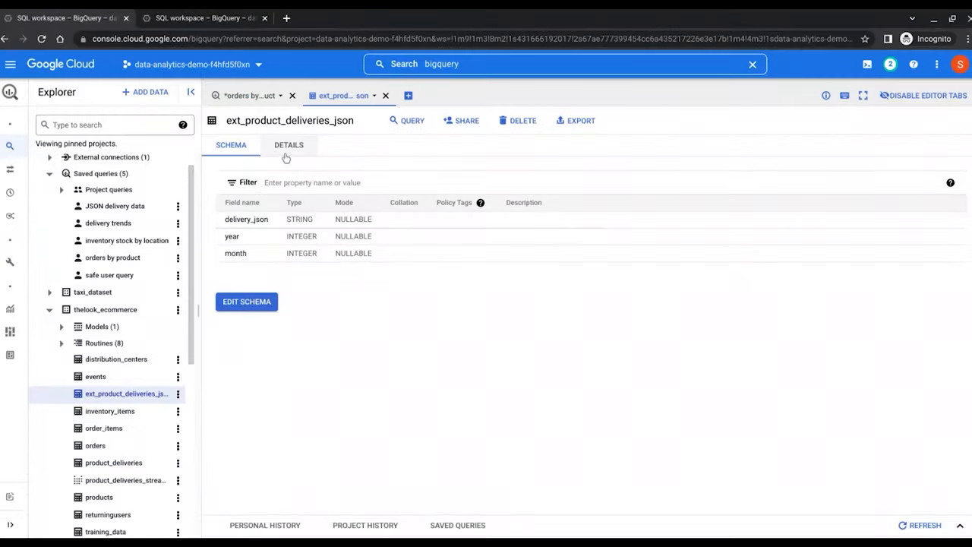
pyautogui.click(289, 144)
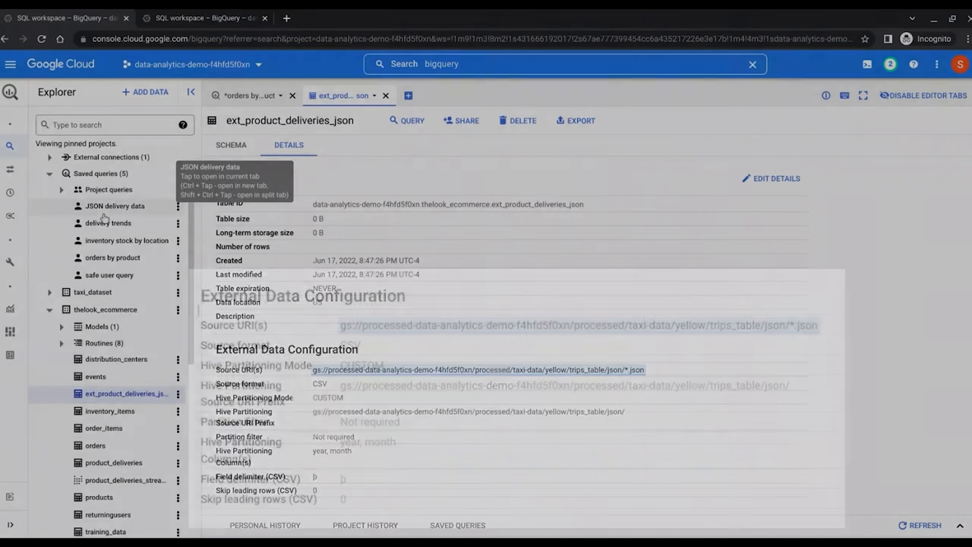
# - Run the saved JSON delivery data query and view its output as JSON
pyautogui.click(115, 207)
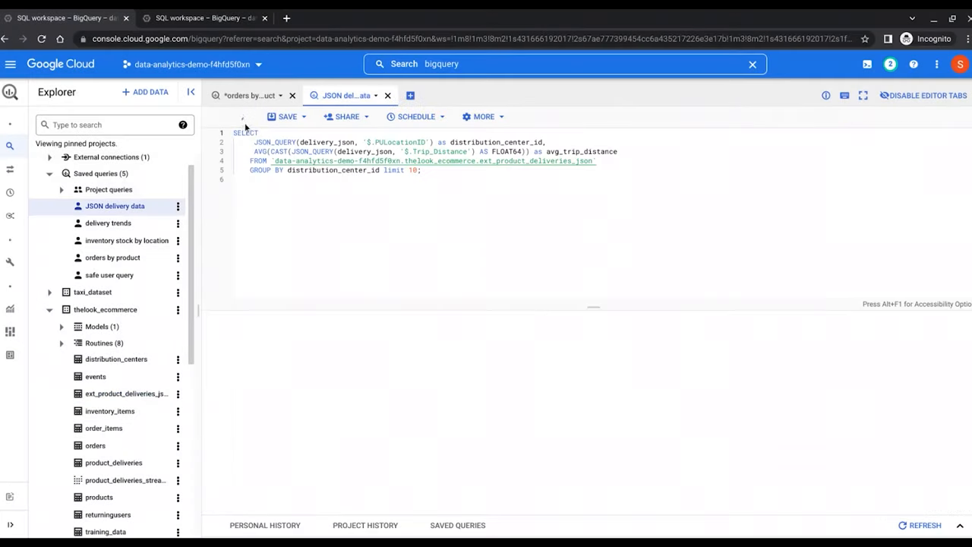
pyautogui.click(238, 115)
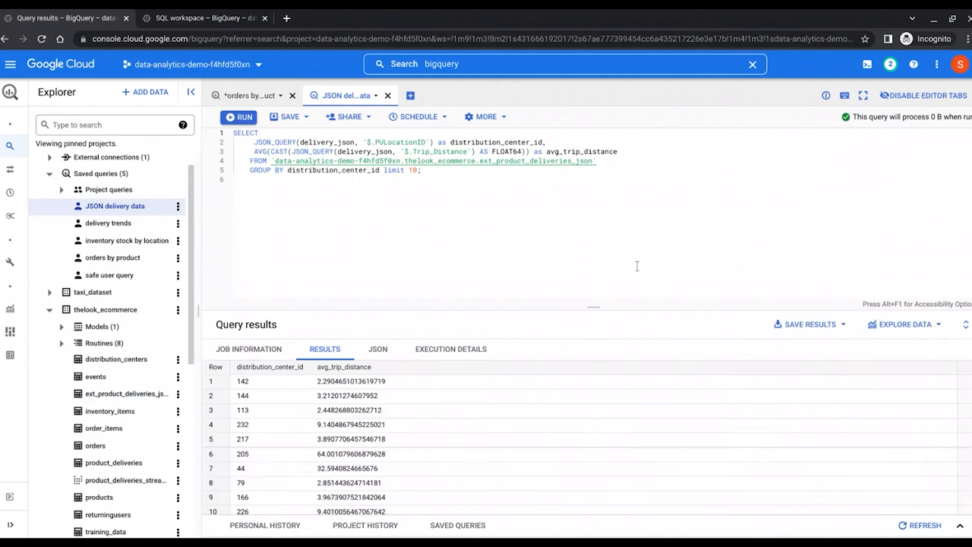
pyautogui.click(377, 348)
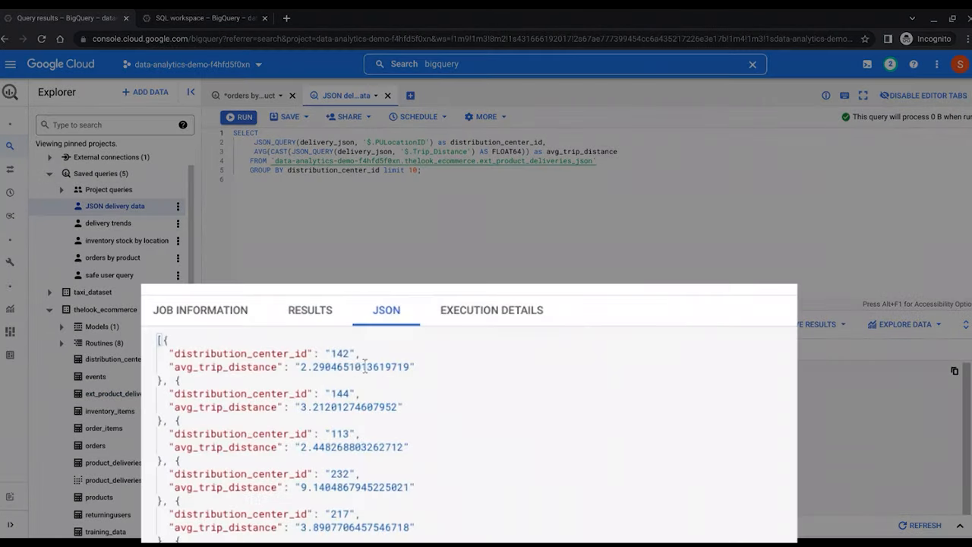
pyautogui.moveTo(351, 397)
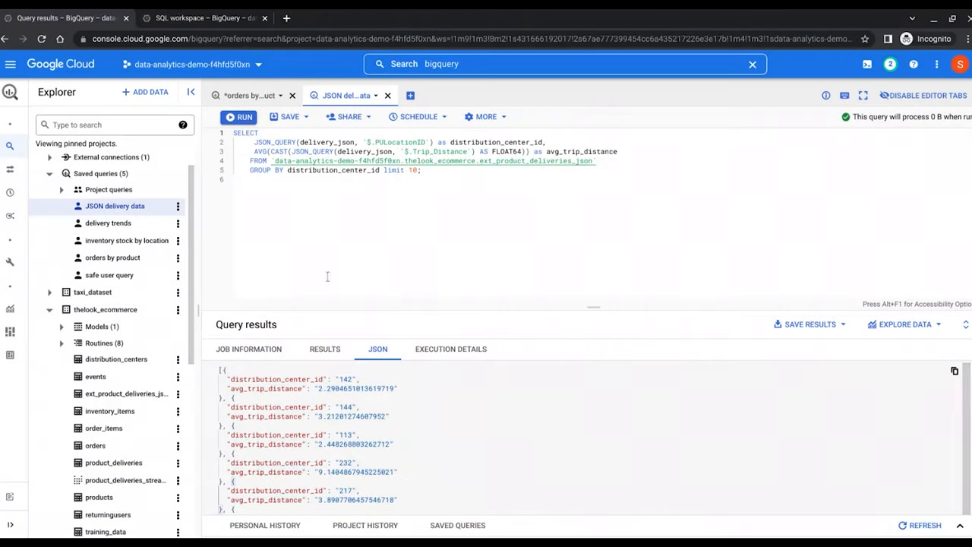
pyautogui.moveTo(433, 199)
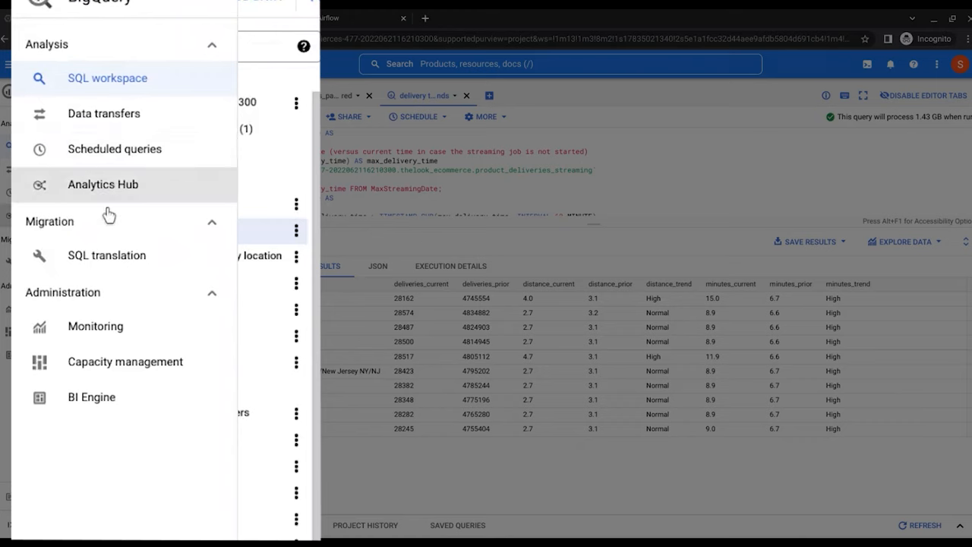
# - Browse the Analytics Hub listings and filter to Private, leaving Wholesale Integrator Order Data
pyautogui.click(104, 183)
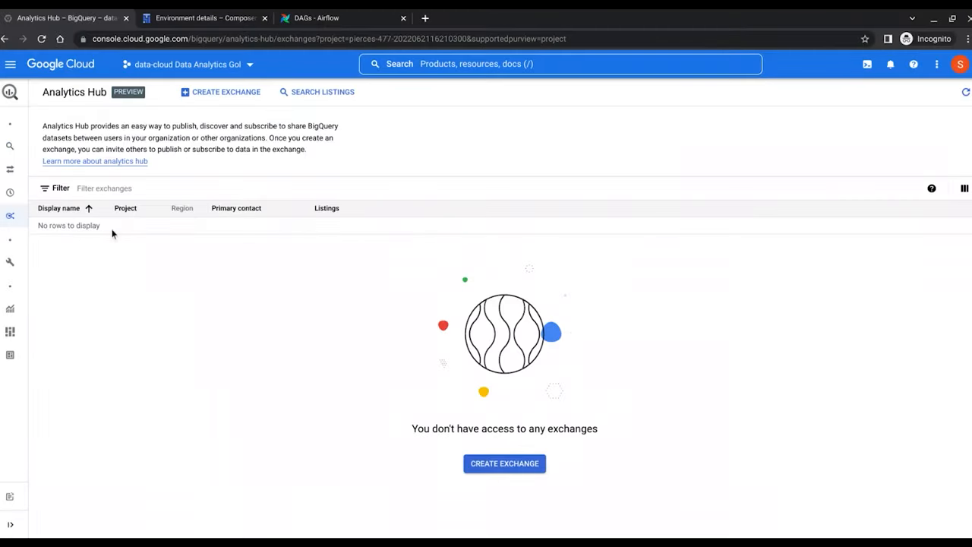
pyautogui.moveTo(321, 103)
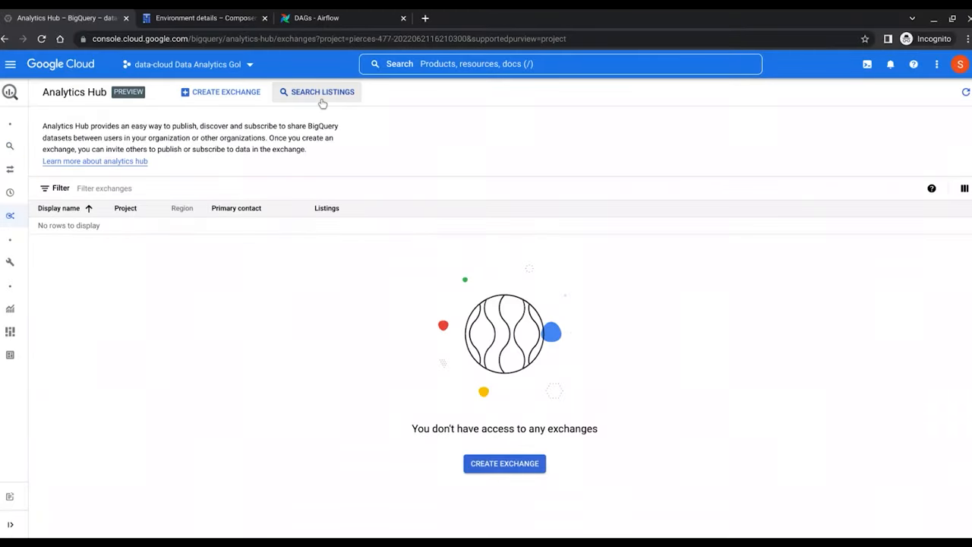
pyautogui.click(316, 93)
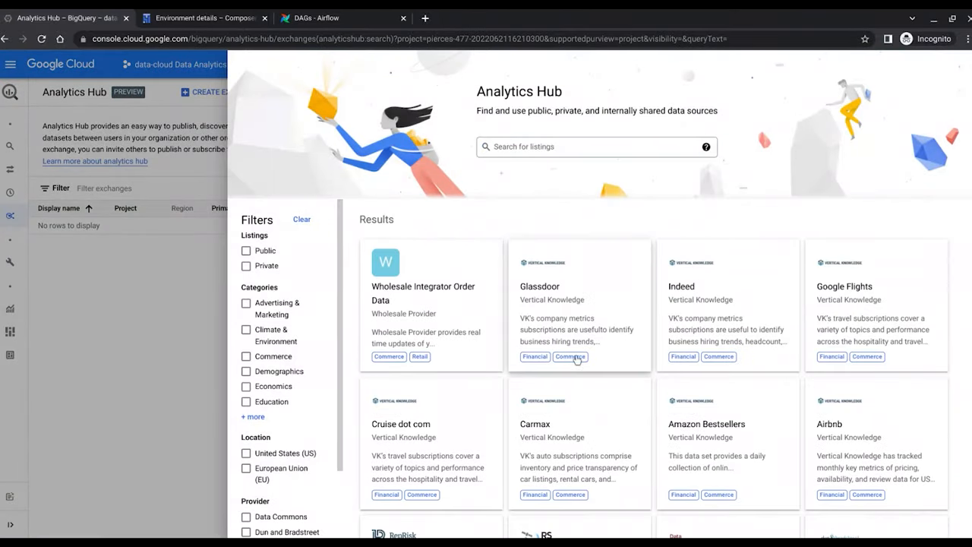
pyautogui.scroll(-3)
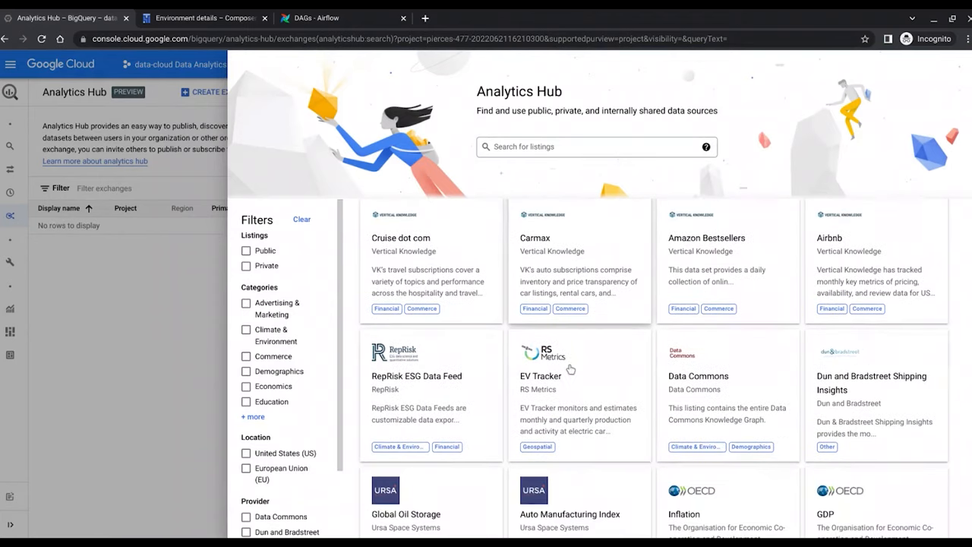
pyautogui.scroll(-3)
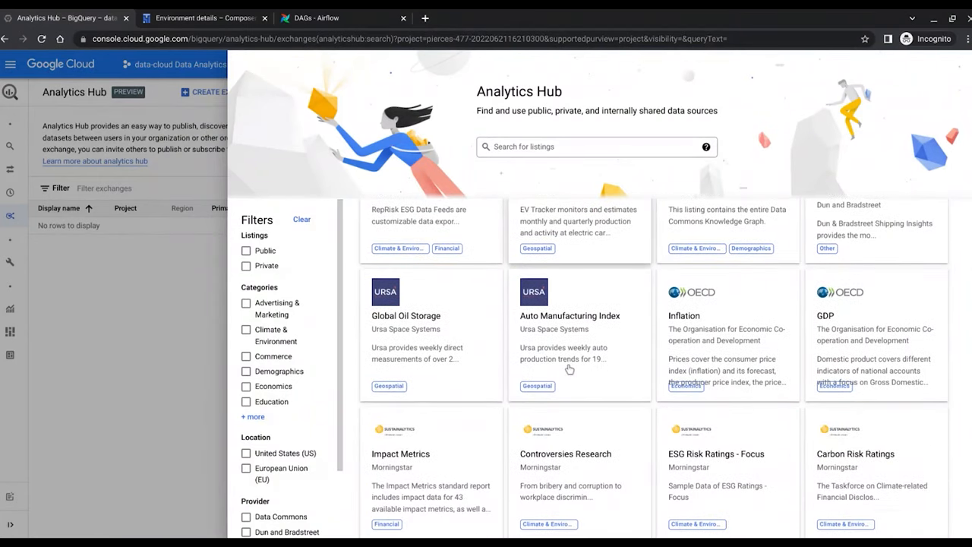
pyautogui.scroll(-3)
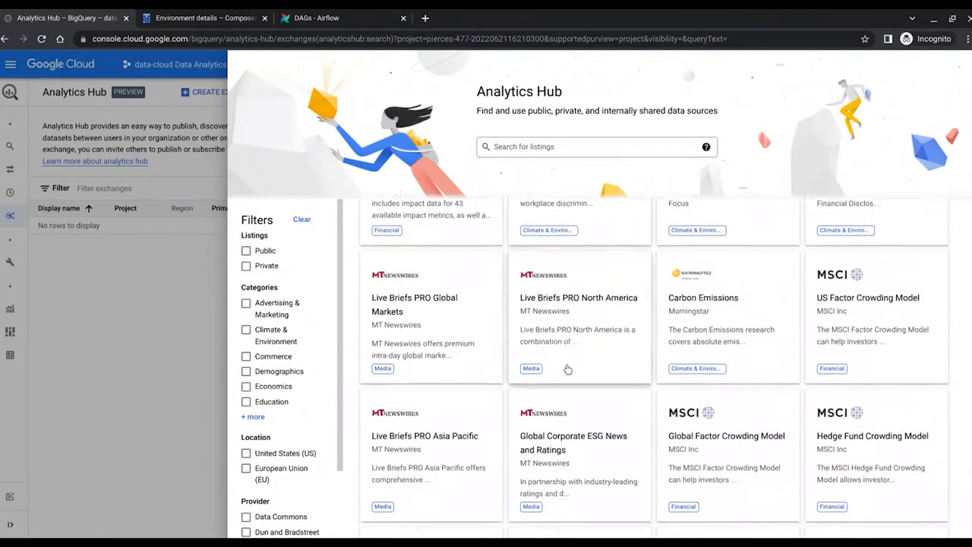
pyautogui.scroll(-3)
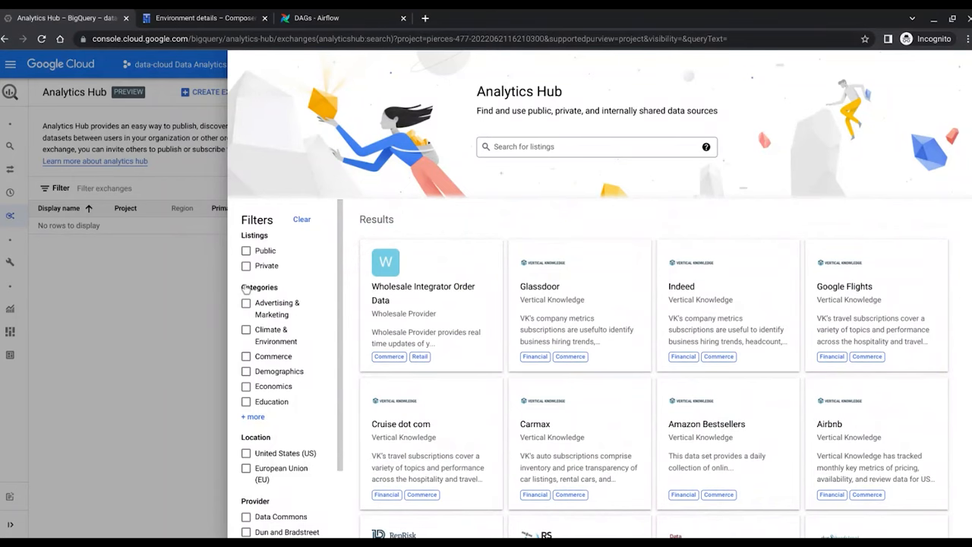
pyautogui.click(246, 264)
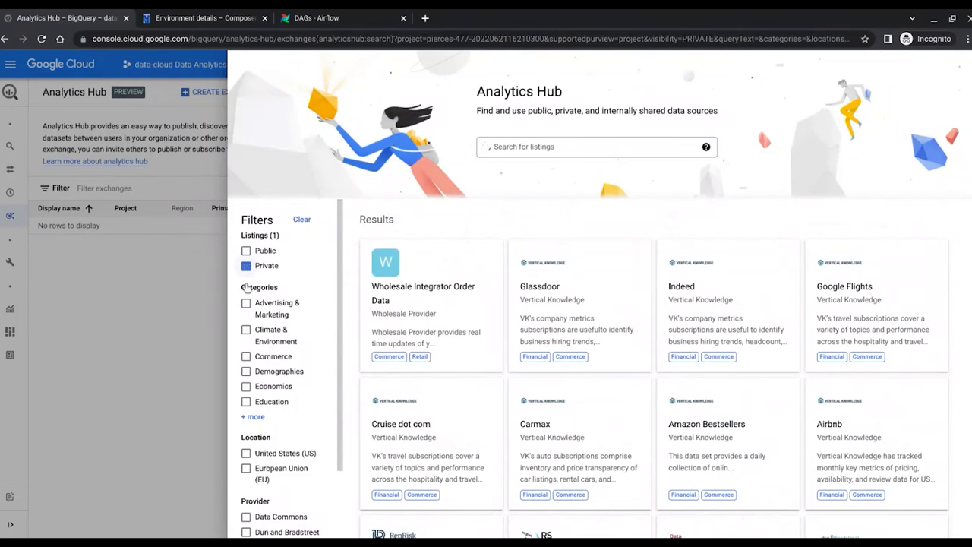
pyautogui.click(246, 264)
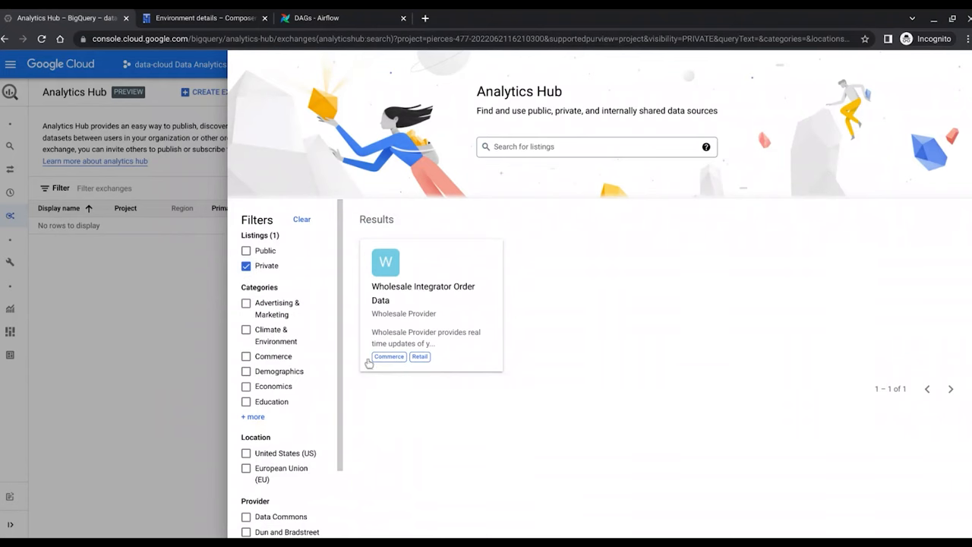
# - Add the Wholesale Integrator Order Data listing as a linked dataset and view its wholesale_orders schema
pyautogui.click(422, 293)
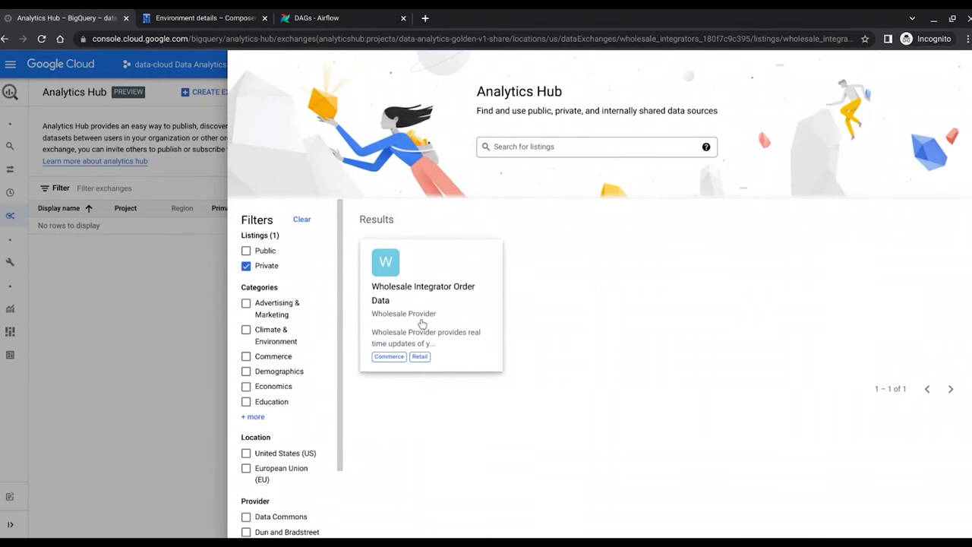
pyautogui.click(422, 293)
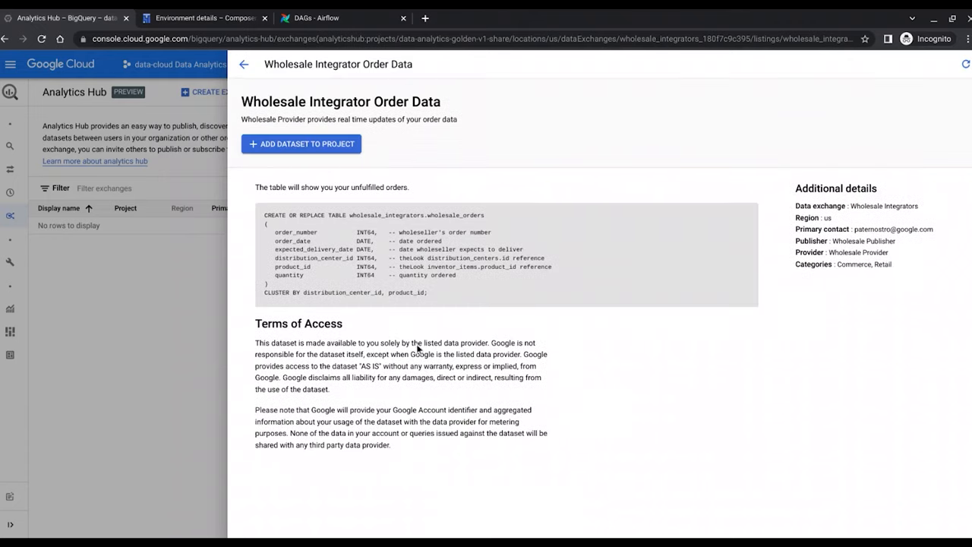
pyautogui.moveTo(777, 466)
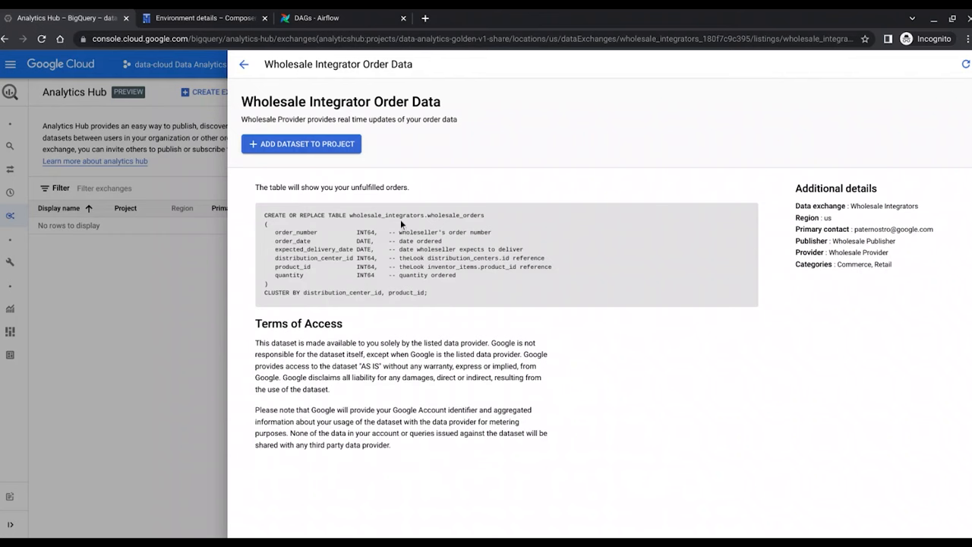
pyautogui.moveTo(416, 205)
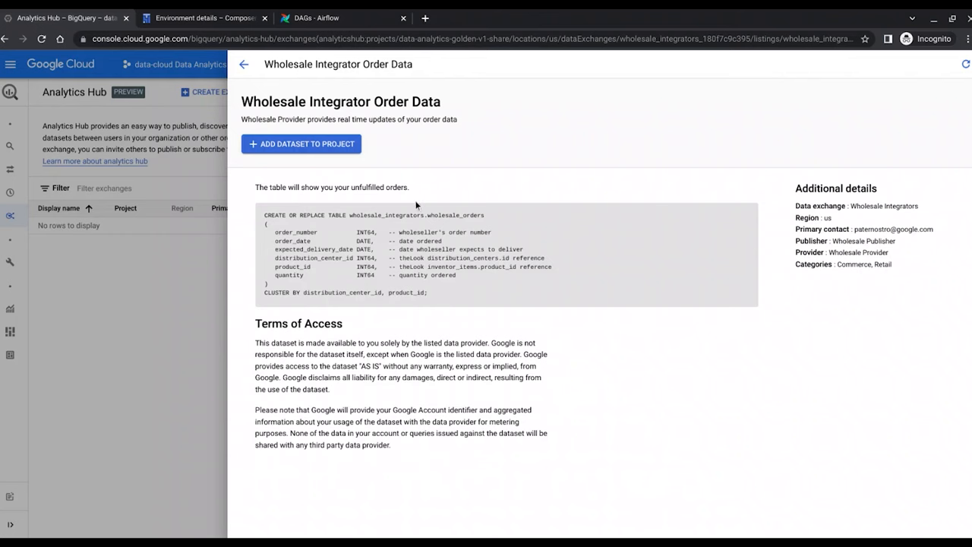
pyautogui.moveTo(432, 224)
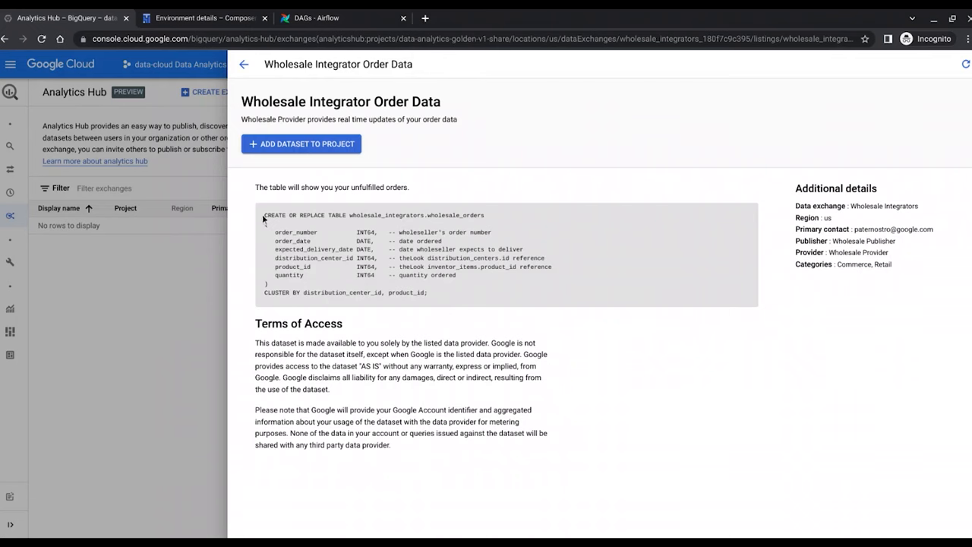
pyautogui.moveTo(316, 156)
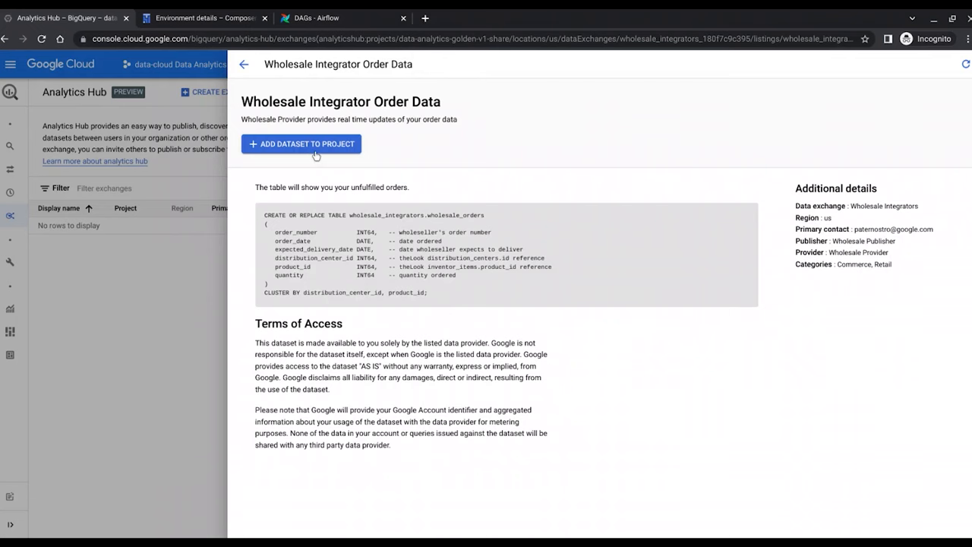
pyautogui.click(300, 143)
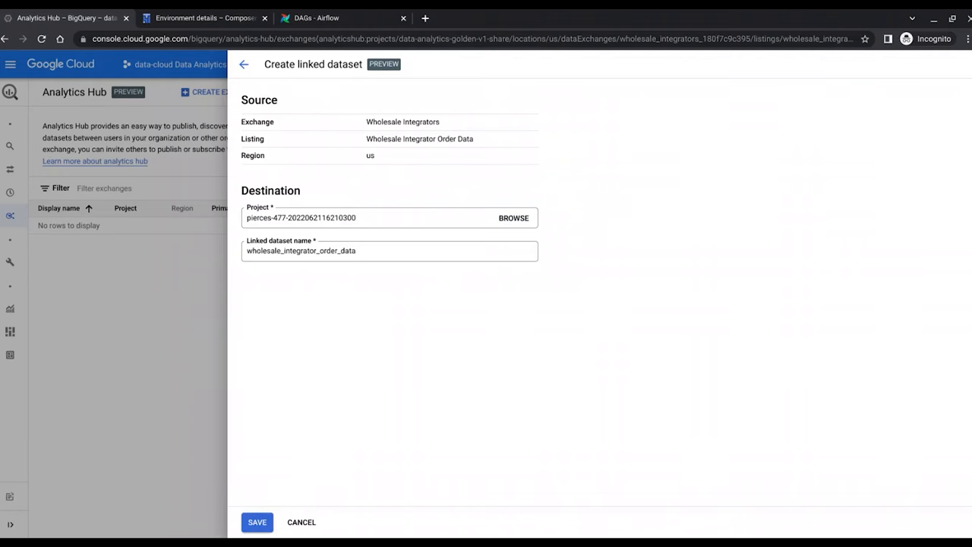
pyautogui.click(257, 522)
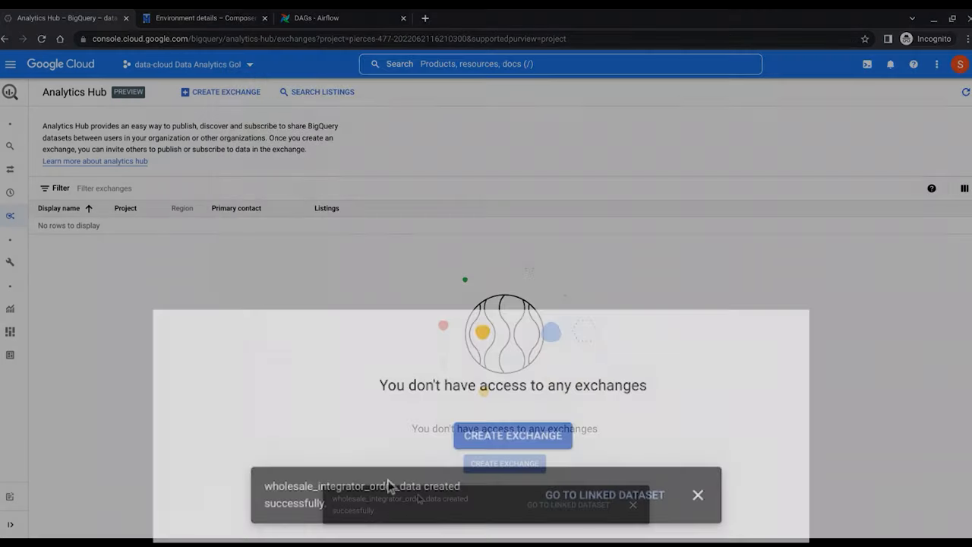
pyautogui.click(604, 495)
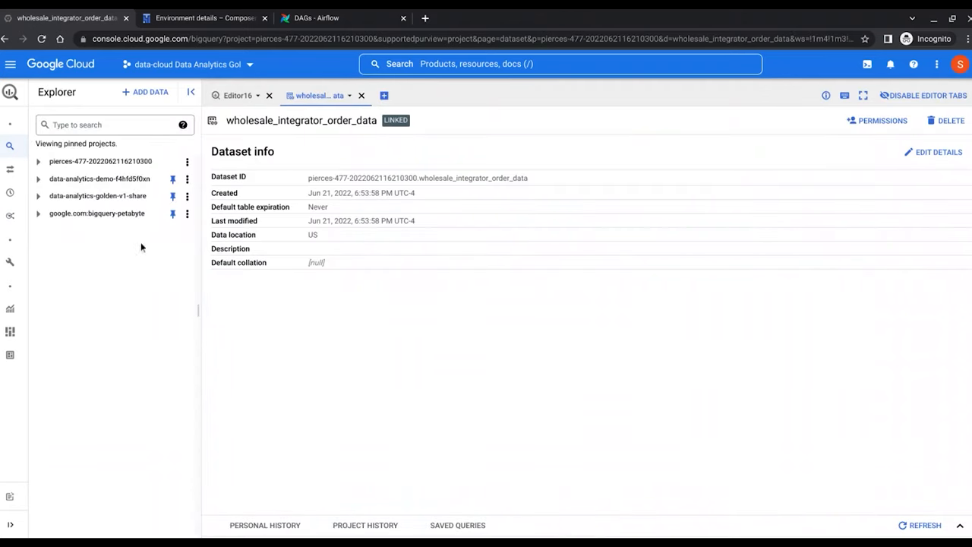
pyautogui.click(37, 161)
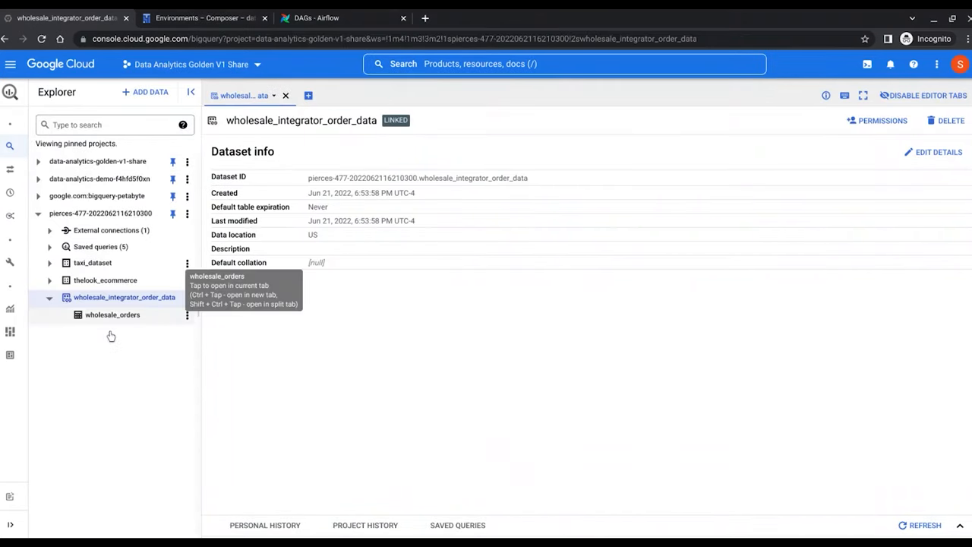
pyautogui.click(112, 314)
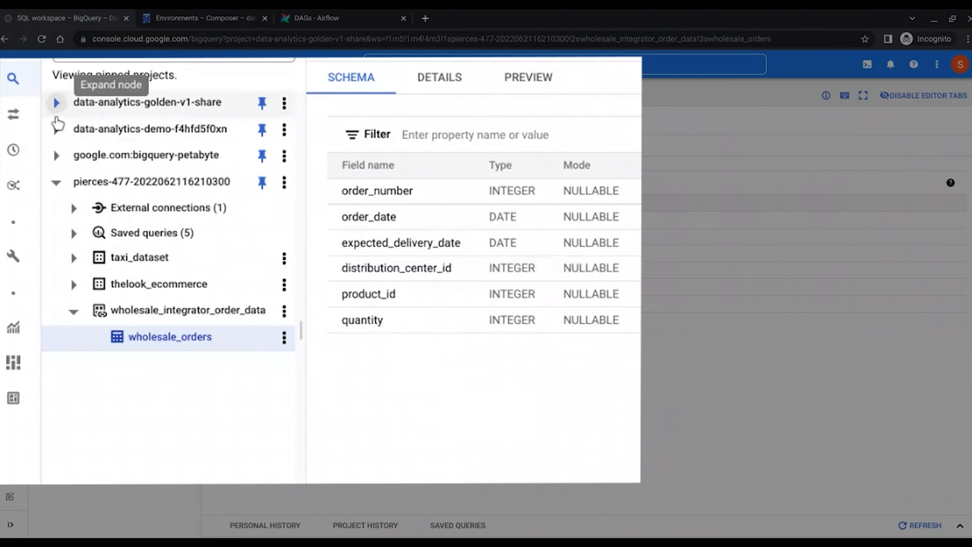
# - View the demo_omni distribution_centers table details in the data-analytics-golden-v1-share project
pyautogui.click(56, 101)
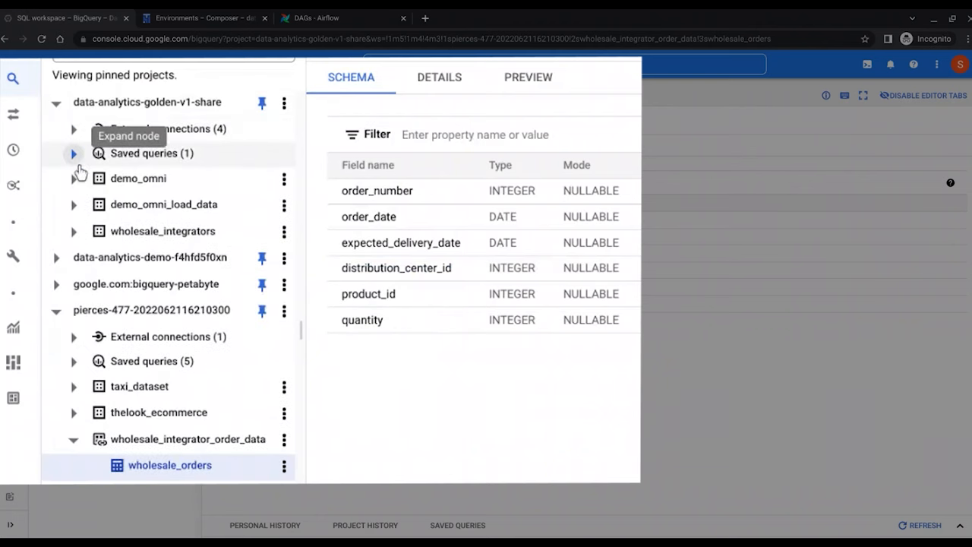
pyautogui.click(138, 178)
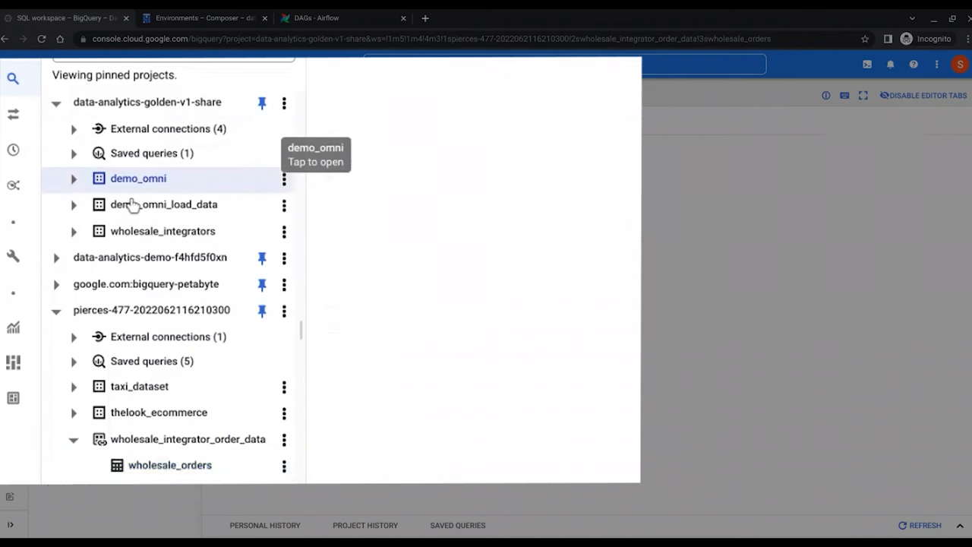
pyautogui.click(138, 178)
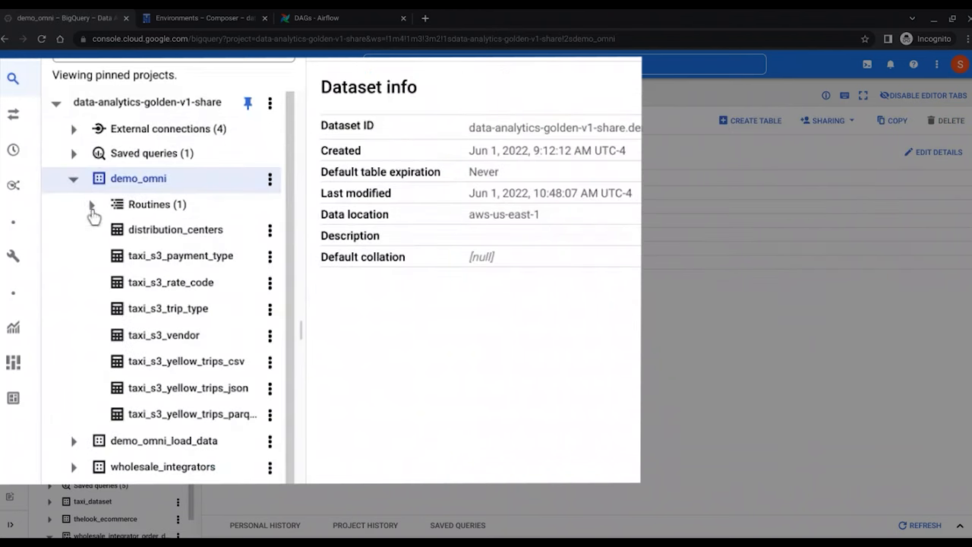
pyautogui.click(176, 228)
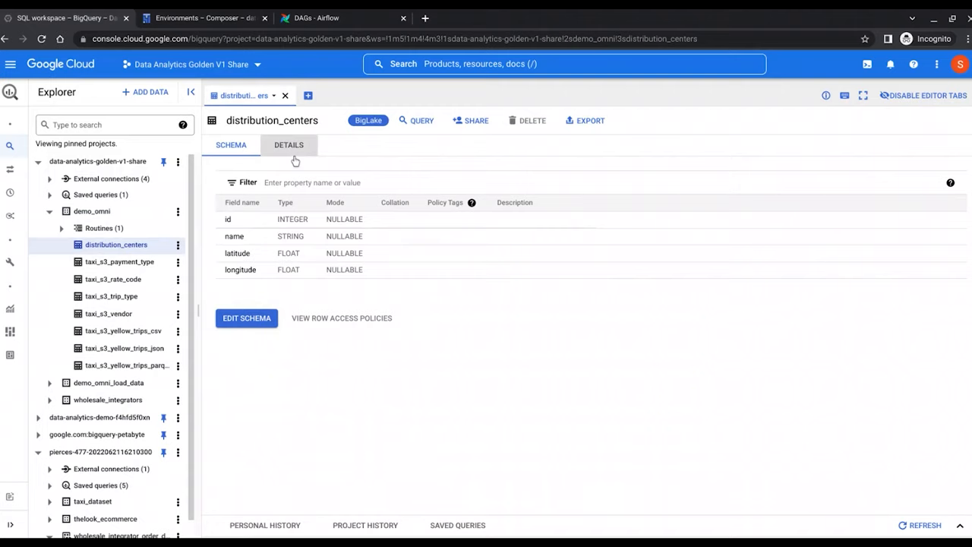
pyautogui.click(288, 145)
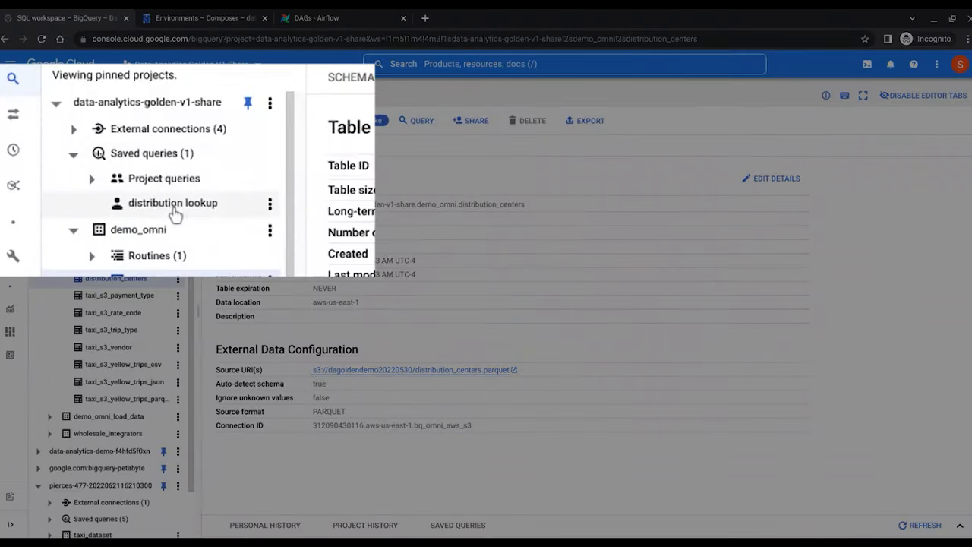
# - Run the saved distribution lookup query listing the first ten distribution centers
pyautogui.click(173, 203)
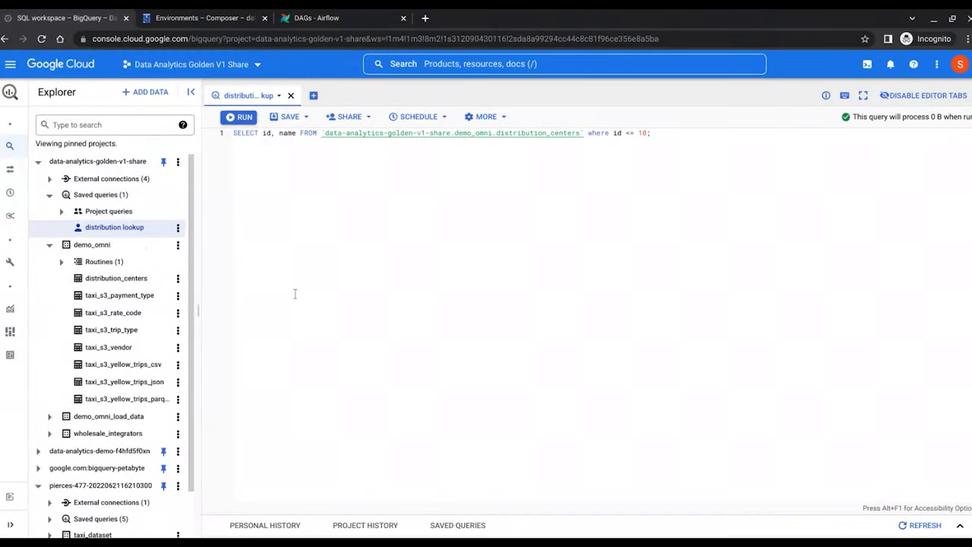
pyautogui.click(239, 115)
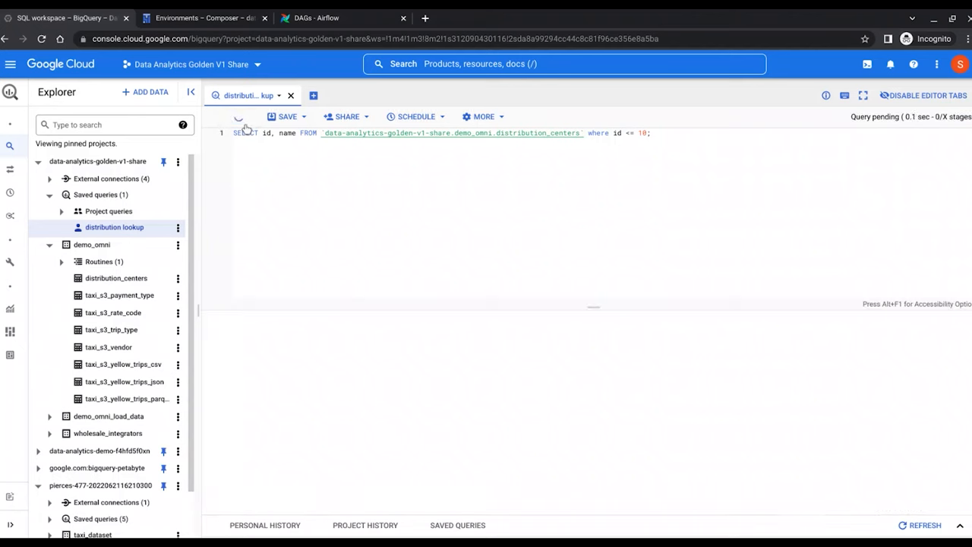
pyautogui.click(240, 115)
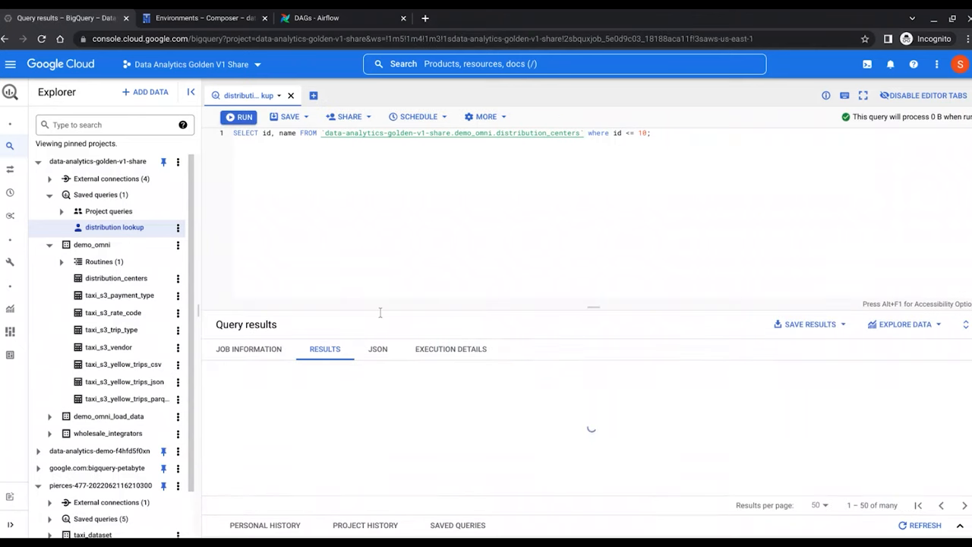
pyautogui.click(240, 115)
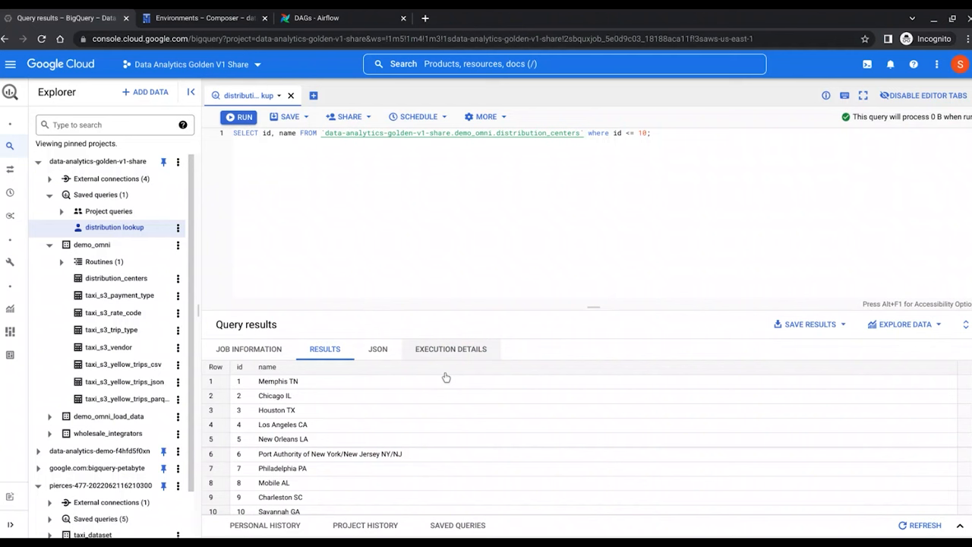
pyautogui.scroll(-3)
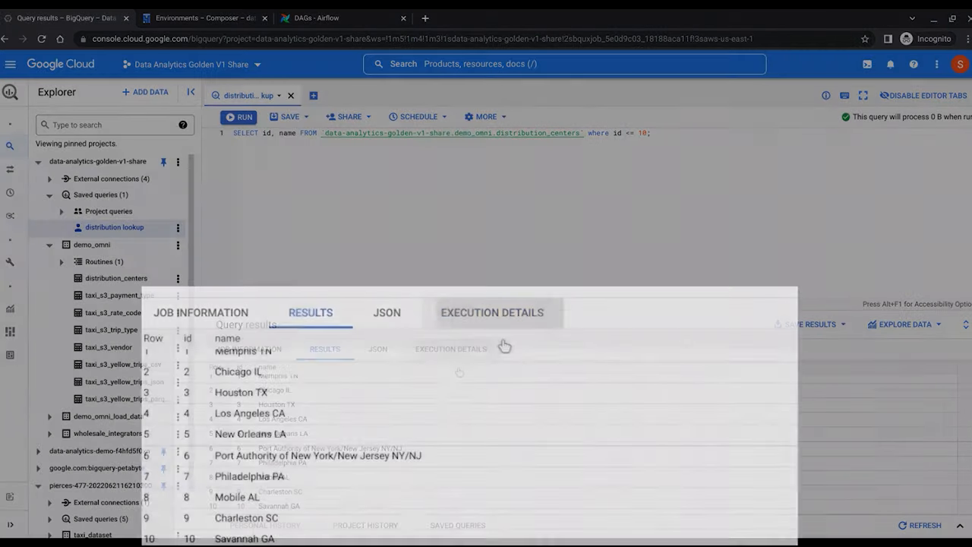
# - Check the query's execution details and job information showing the aws-us-east-1 location
pyautogui.click(491, 313)
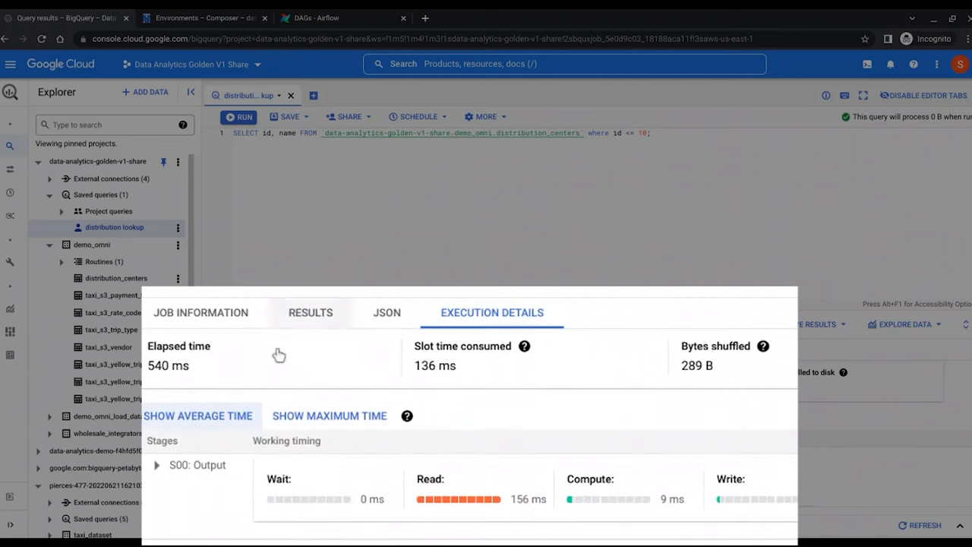
pyautogui.click(201, 312)
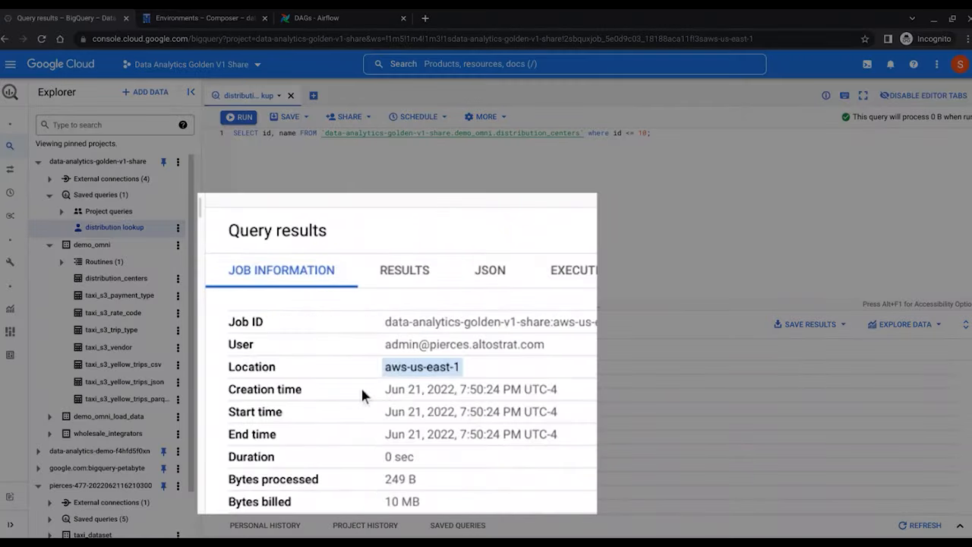
pyautogui.moveTo(401, 313)
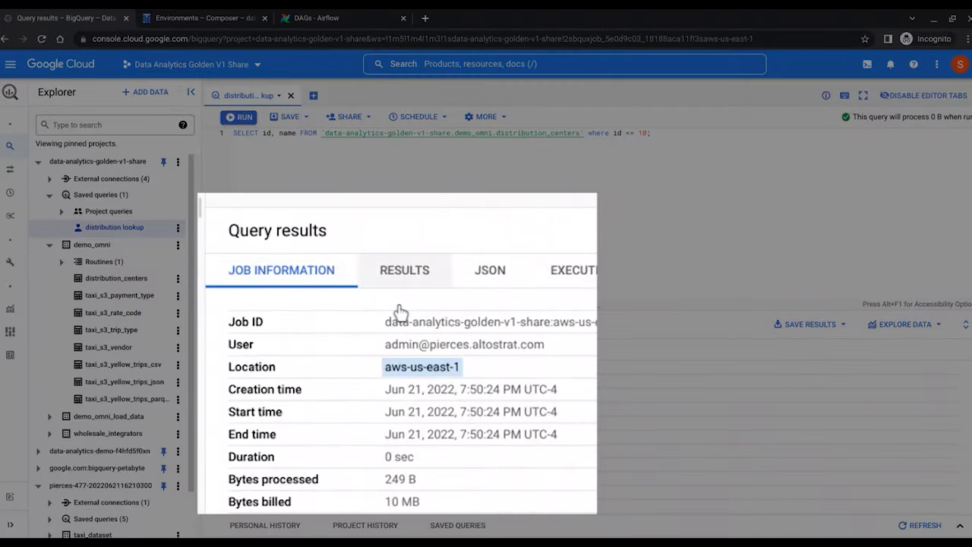
pyautogui.click(404, 270)
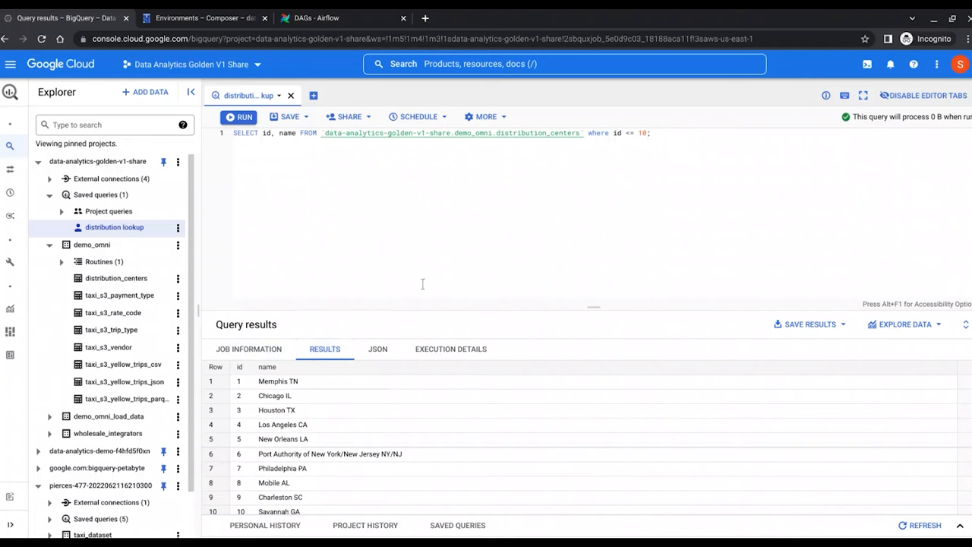
pyautogui.moveTo(449, 252)
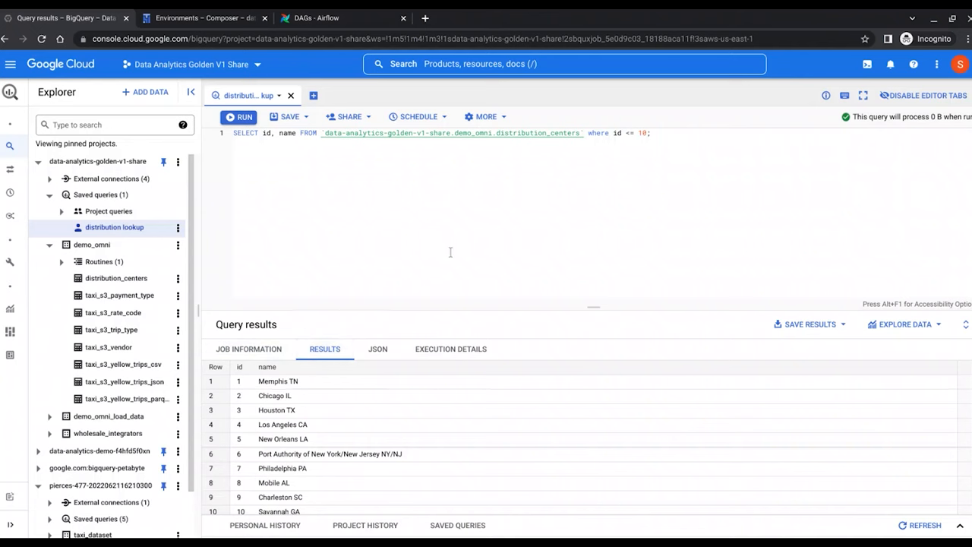
pyautogui.moveTo(450, 252)
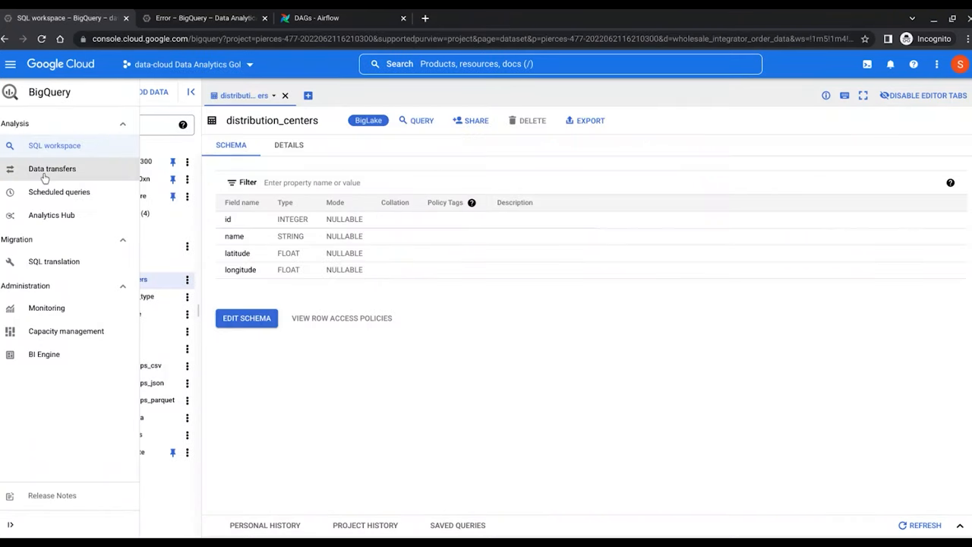
# - Start a new data transfer with Google Ads as the source
pyautogui.click(51, 167)
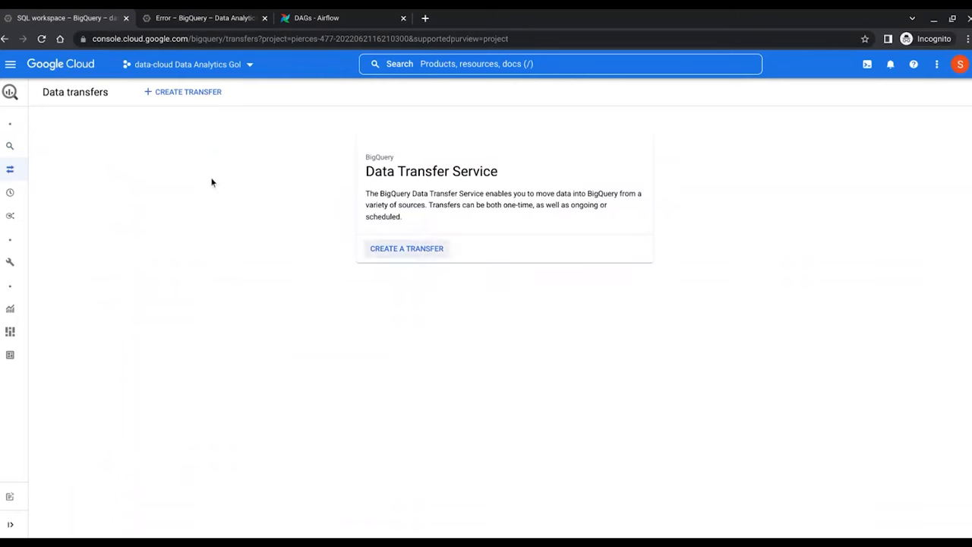
pyautogui.click(407, 249)
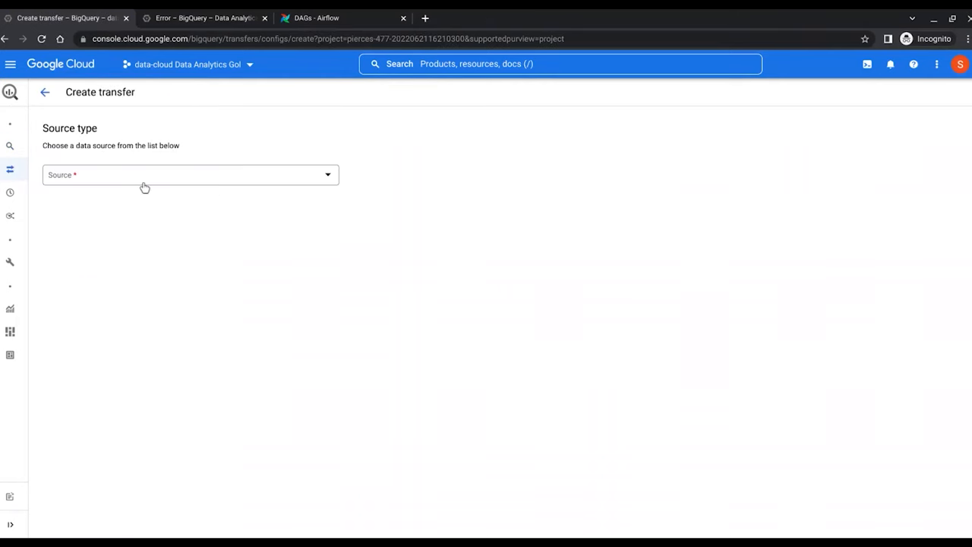
pyautogui.click(189, 175)
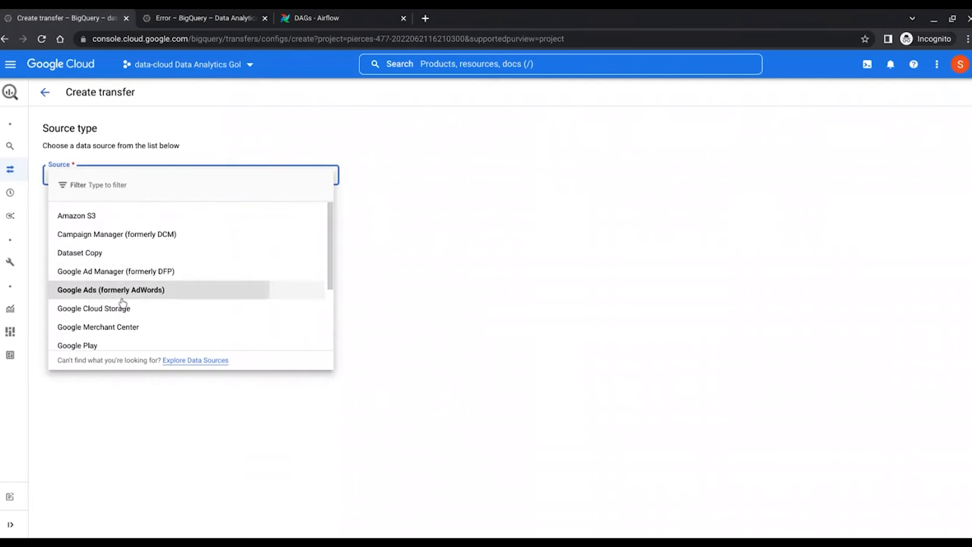
pyautogui.click(111, 288)
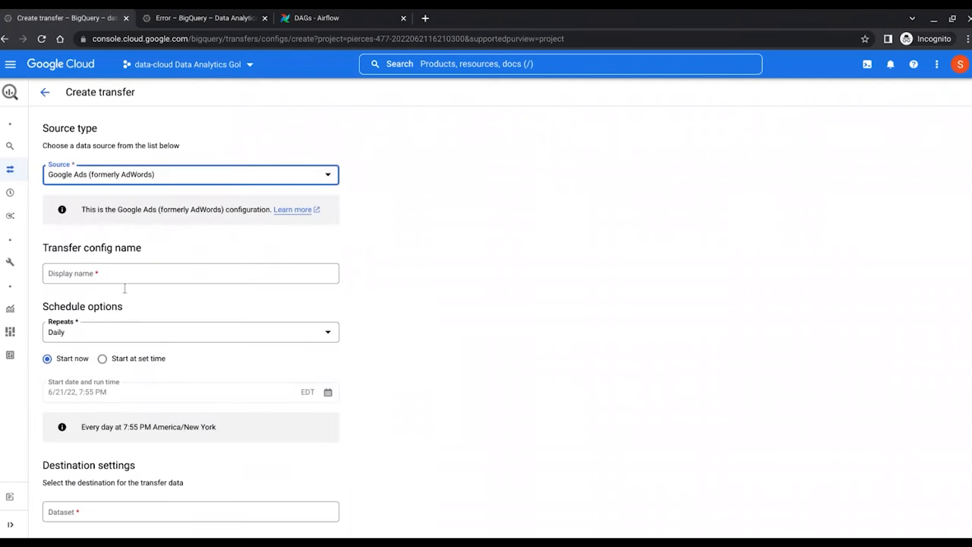
# - Name the transfer 'demo', target the thelook_ecommerce dataset and enter customer ID 11231415
pyautogui.write('demo')
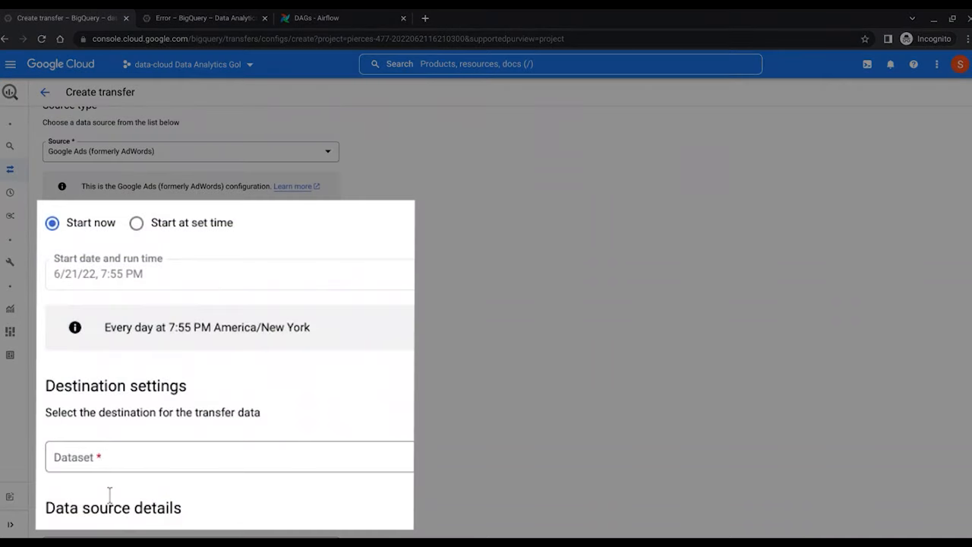
pyautogui.write('thelook_ecommerce')
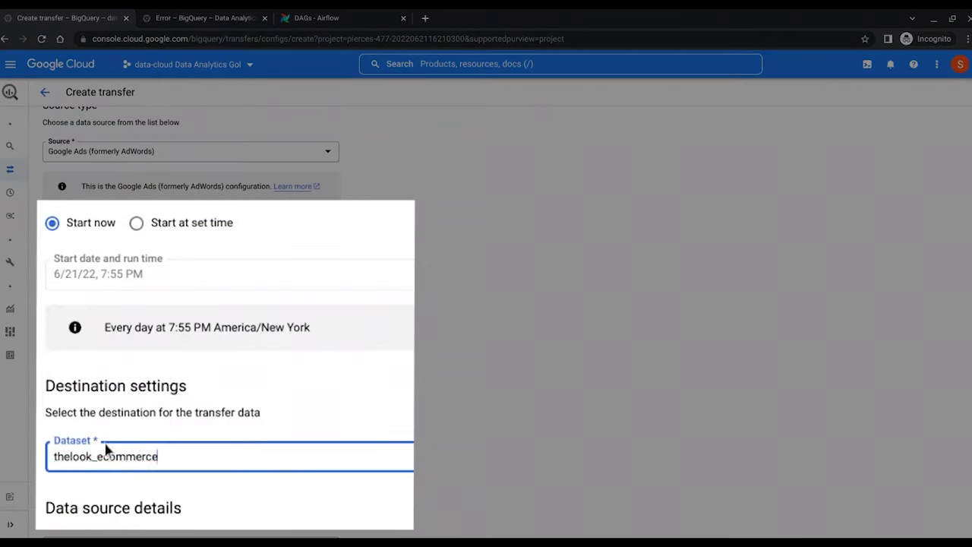
pyautogui.scroll(-3)
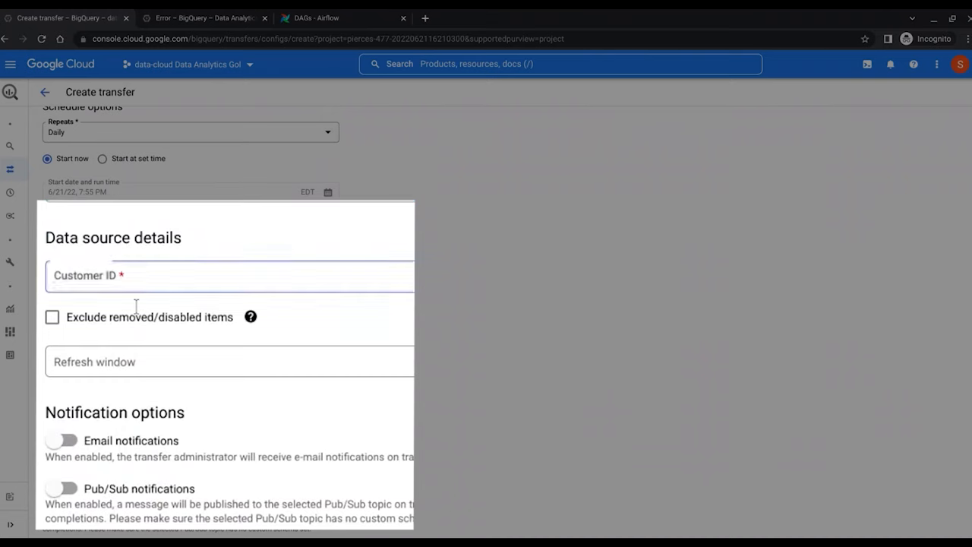
pyautogui.write('11231415')
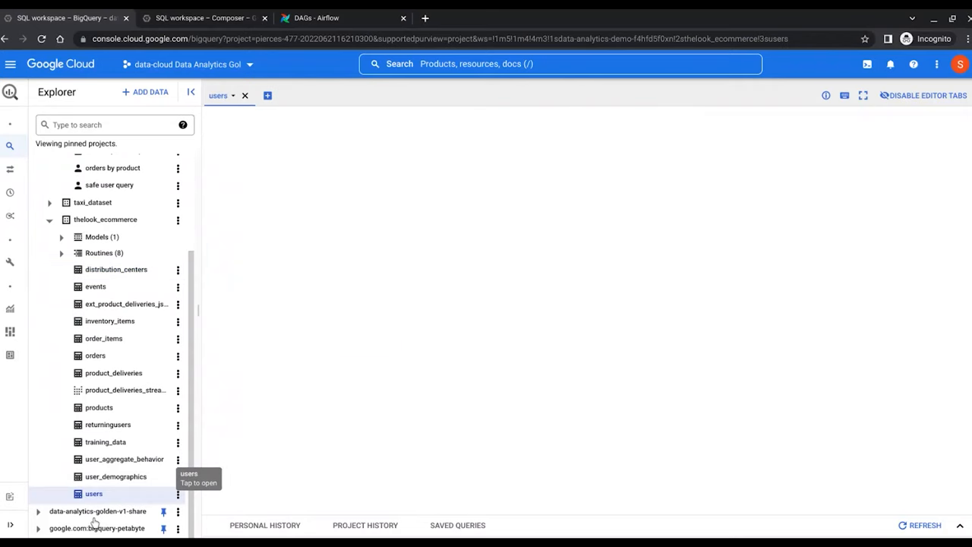
# - Review the Business-Critical policy tags on the users columns and run a SELECT * query on users
pyautogui.click(94, 492)
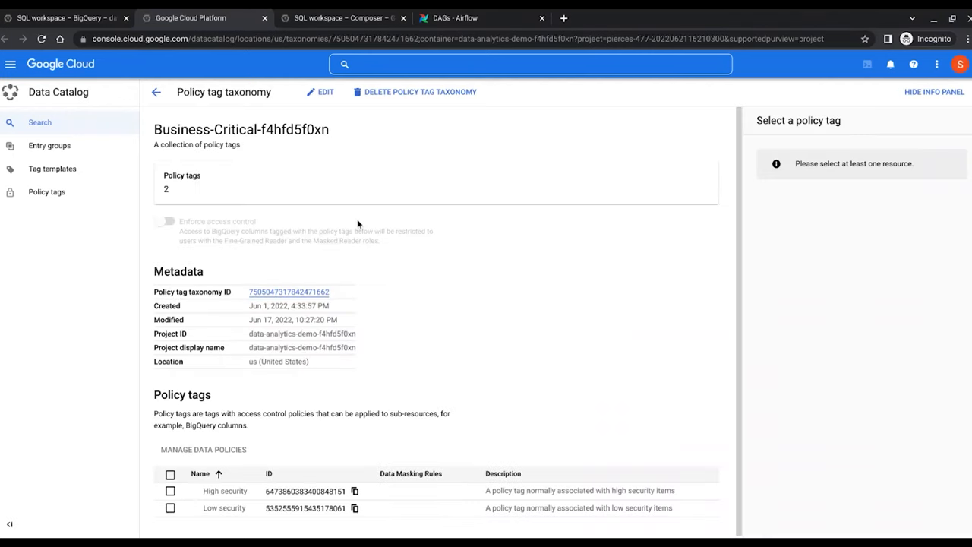
pyautogui.click(164, 222)
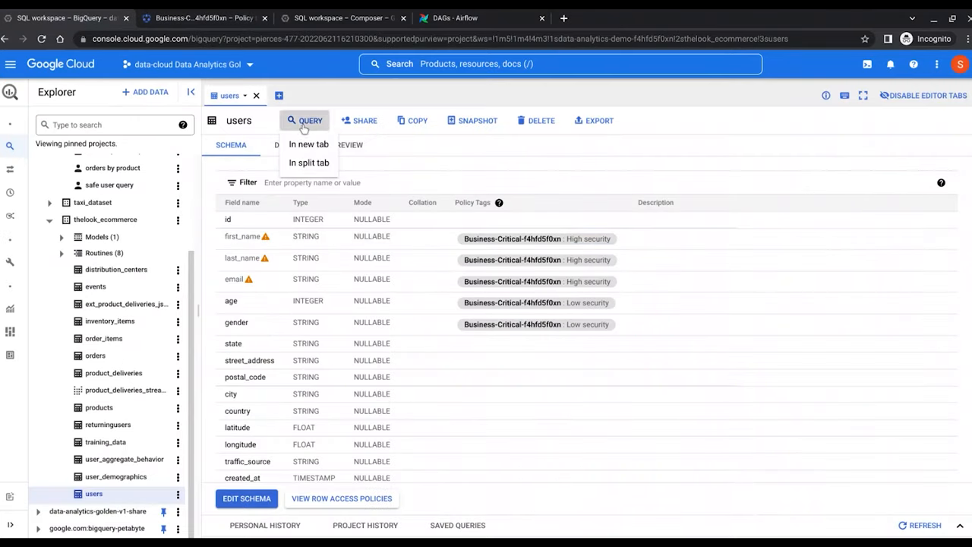
pyautogui.click(309, 144)
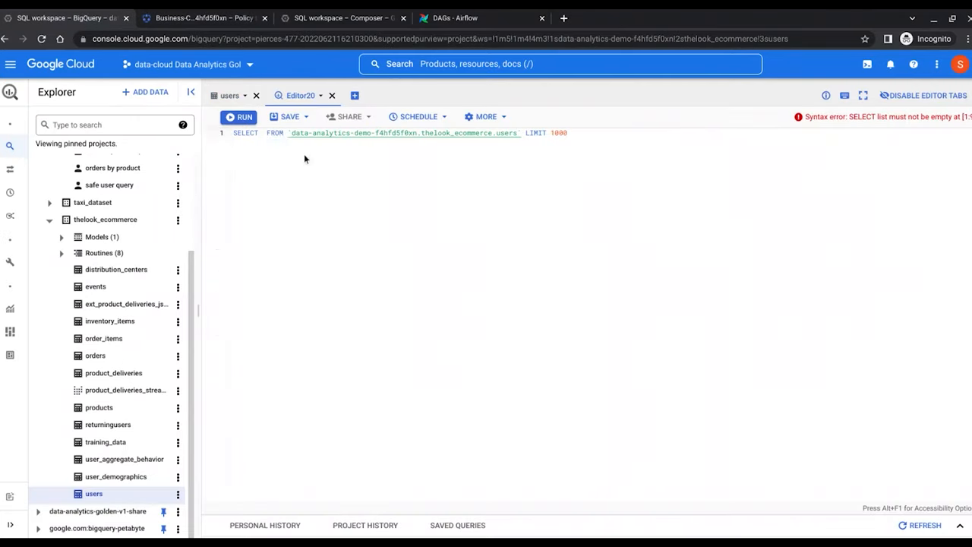
pyautogui.moveTo(274, 132)
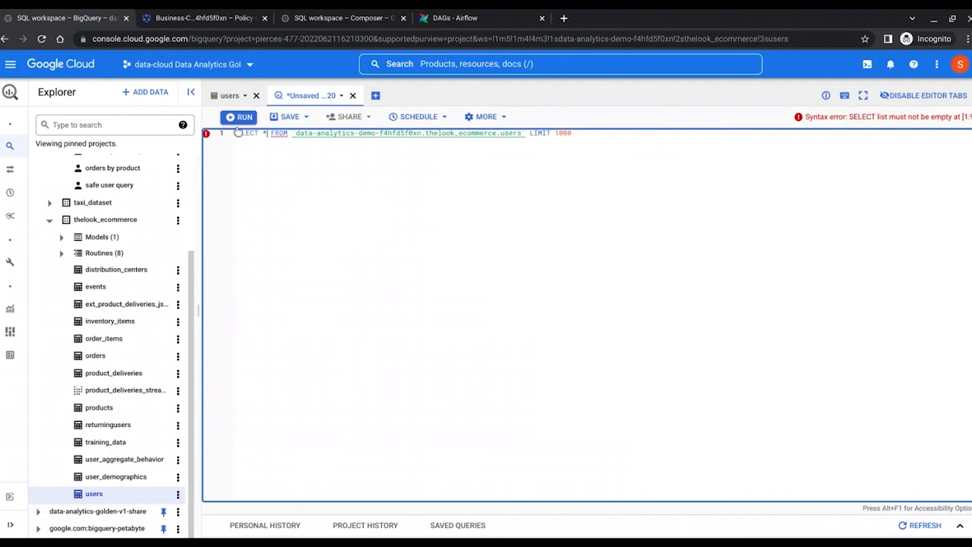
pyautogui.click(239, 115)
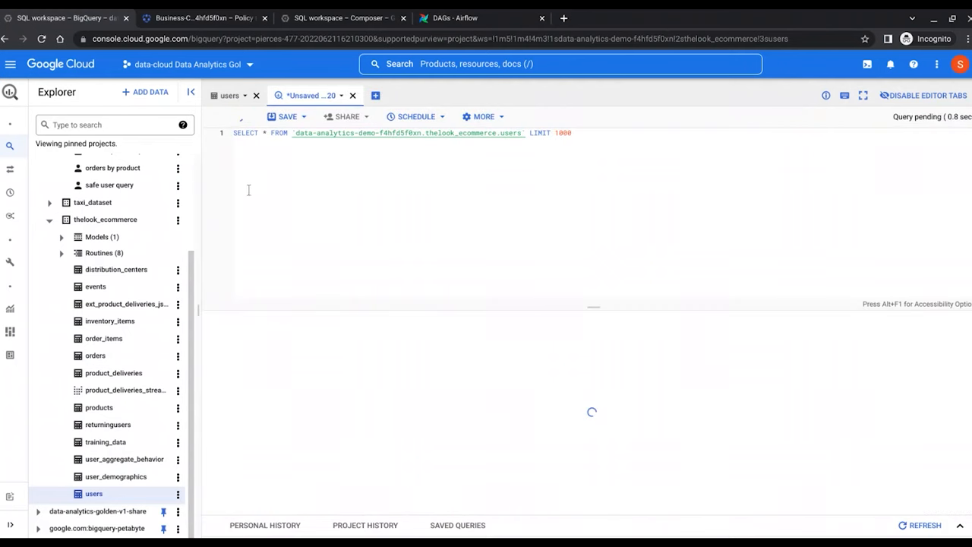
pyautogui.click(240, 115)
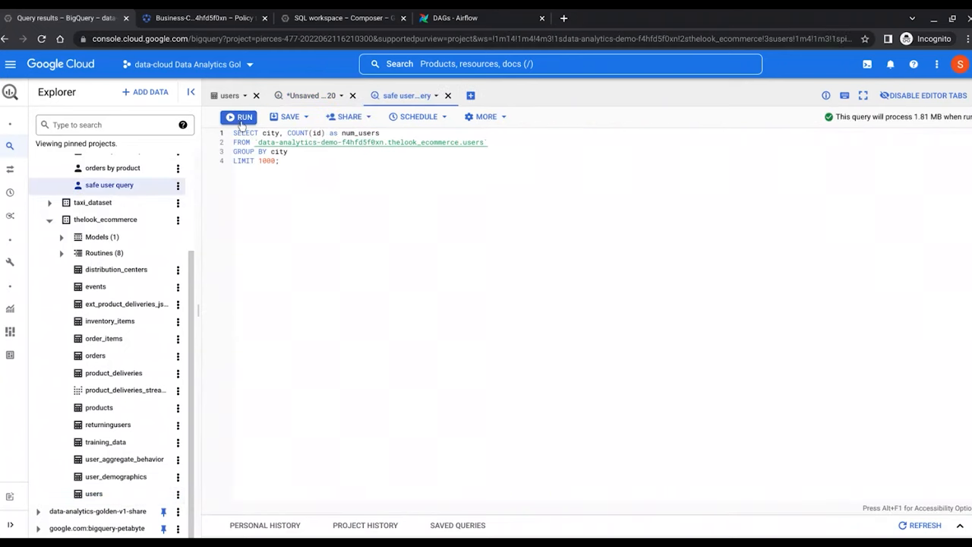
# - Run the safe user query counting users per city, then switch to the Vertex AI dashboard
pyautogui.click(238, 115)
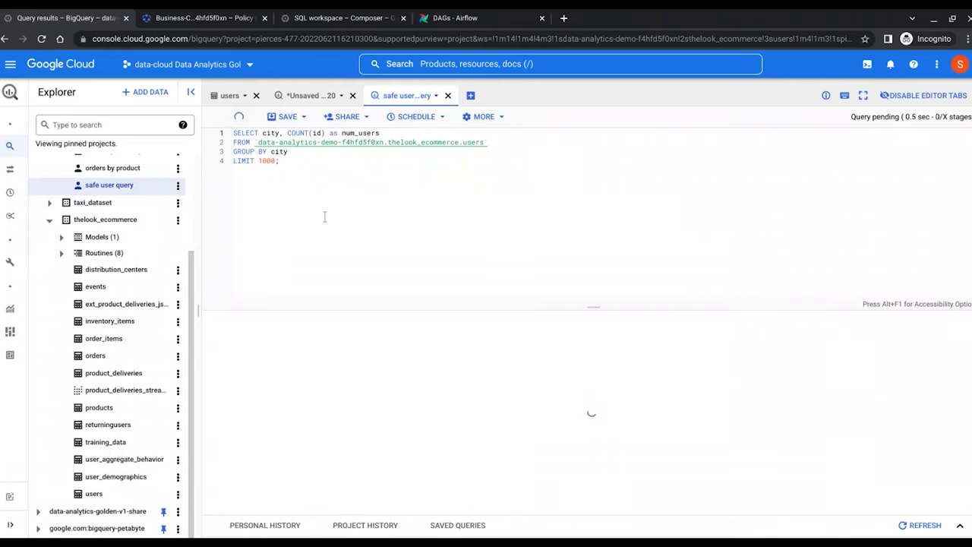
pyautogui.click(239, 116)
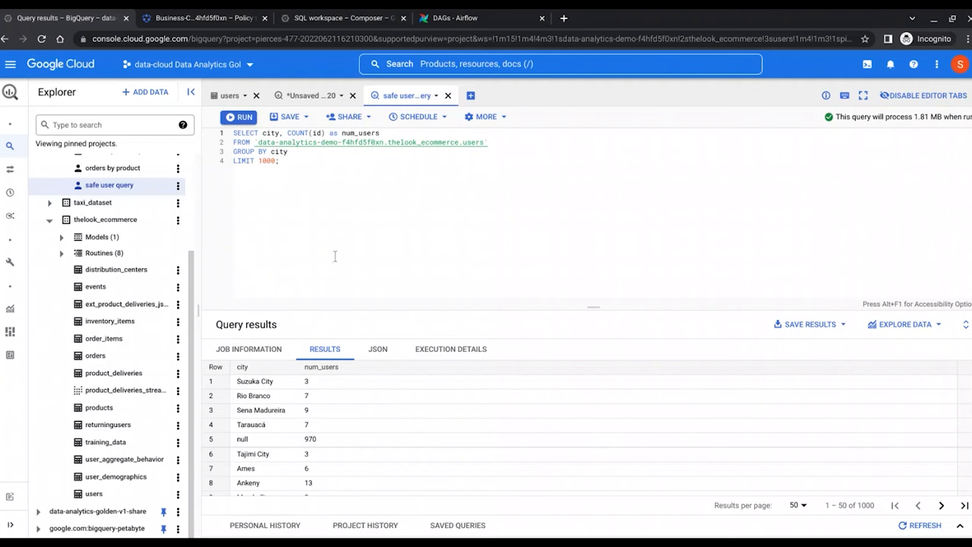
pyautogui.moveTo(340, 249)
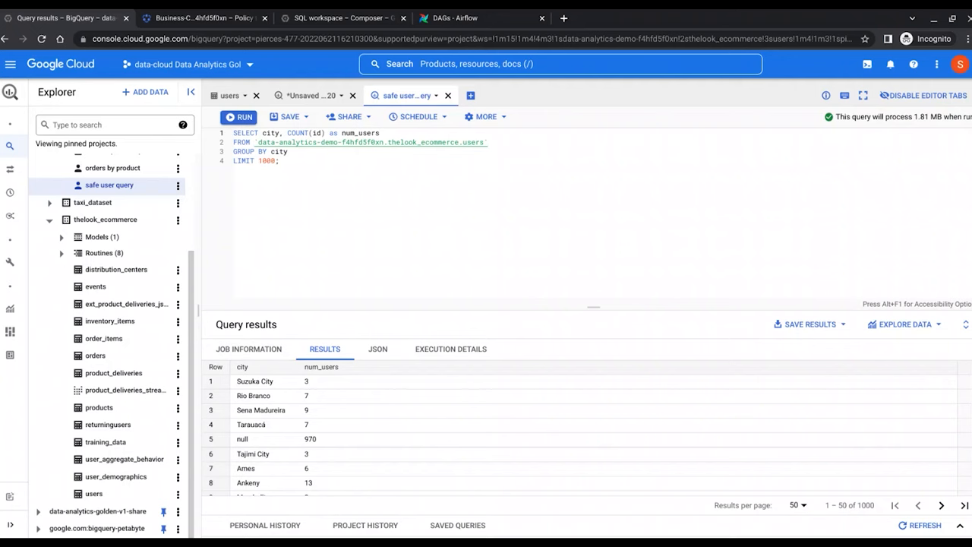
pyautogui.click(128, 206)
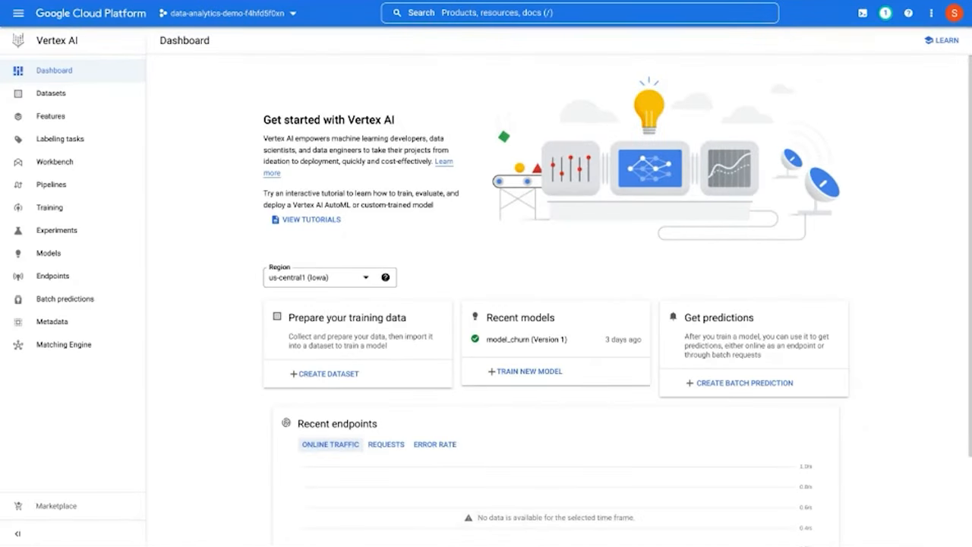
pyautogui.moveTo(565, 325)
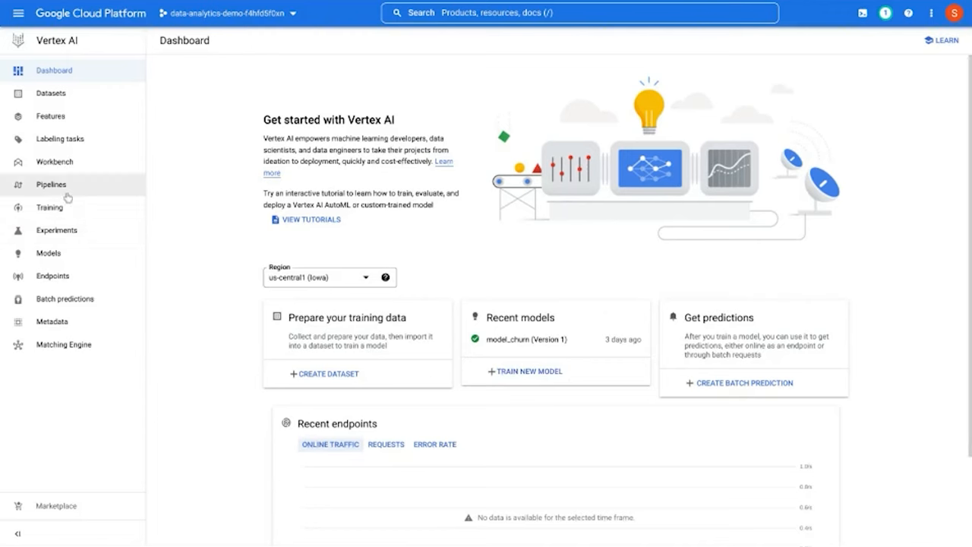
# - View the deployed model_churn model and its predictions endpoint in Vertex AI
pyautogui.click(49, 252)
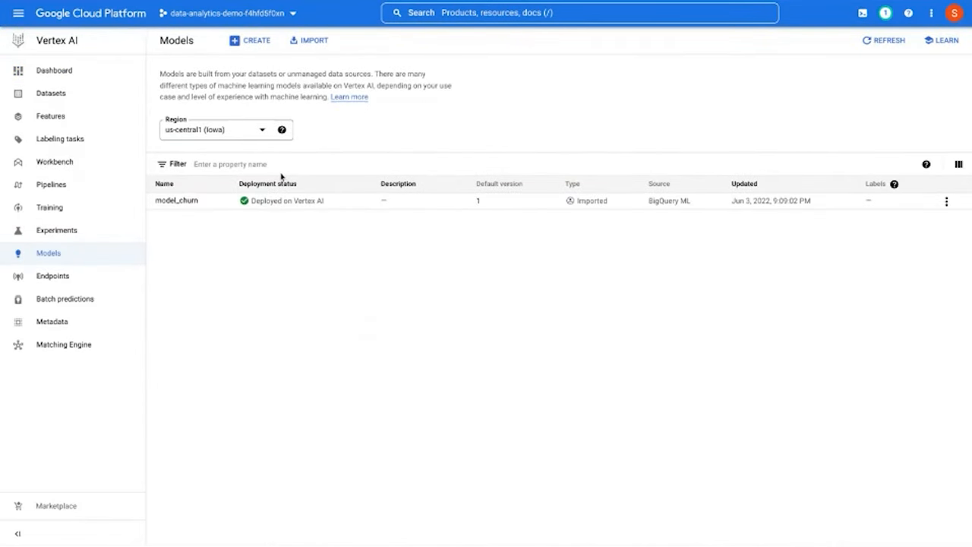
pyautogui.click(176, 200)
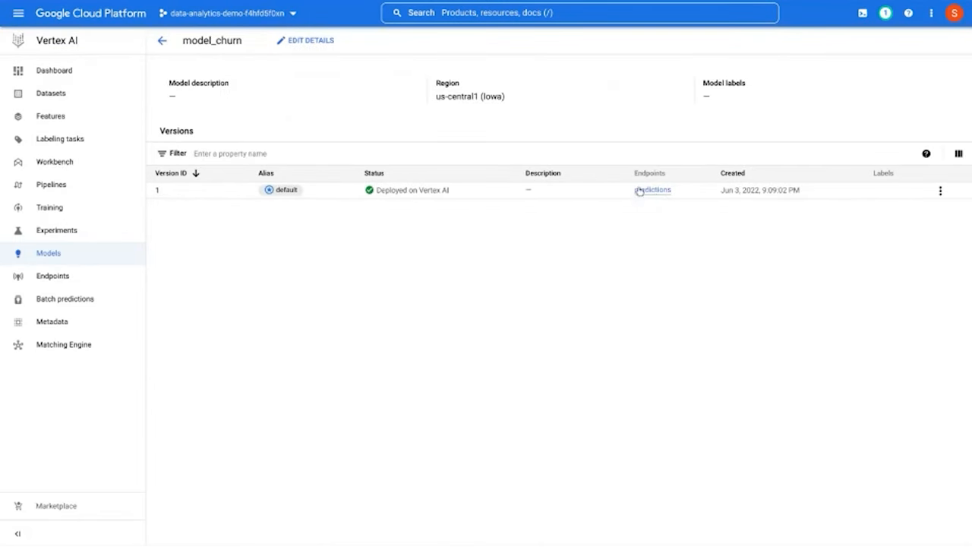
pyautogui.click(655, 189)
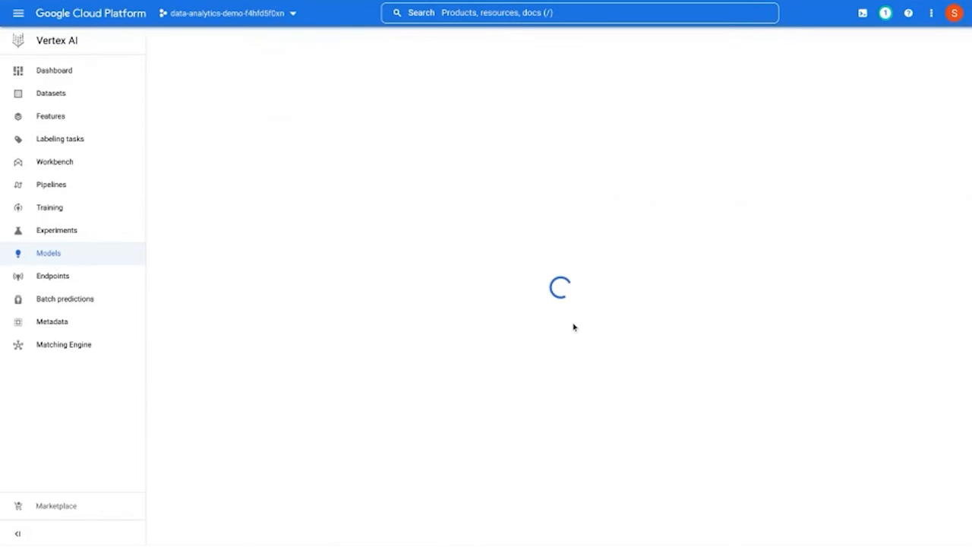
# - Return to the delivery trends query results in BigQuery
pyautogui.click(51, 277)
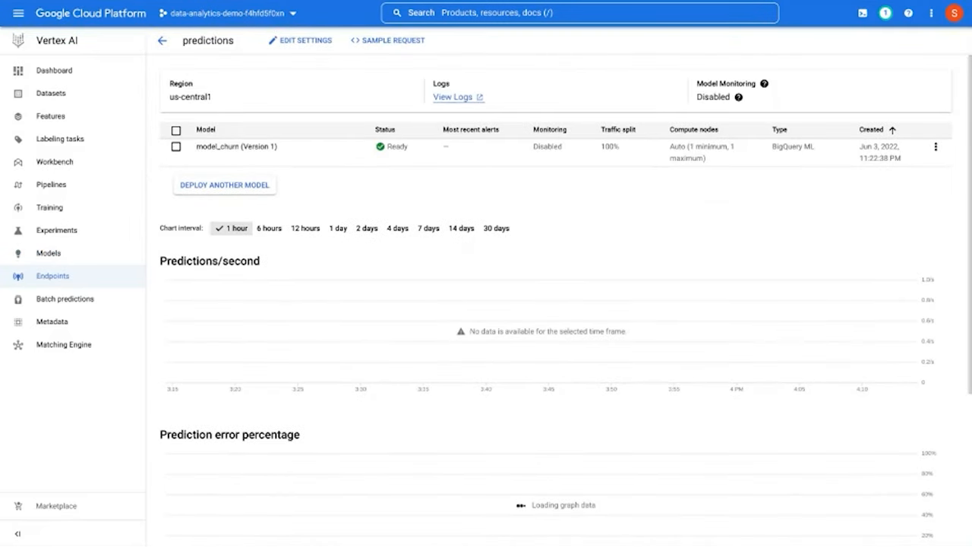
pyautogui.click(176, 131)
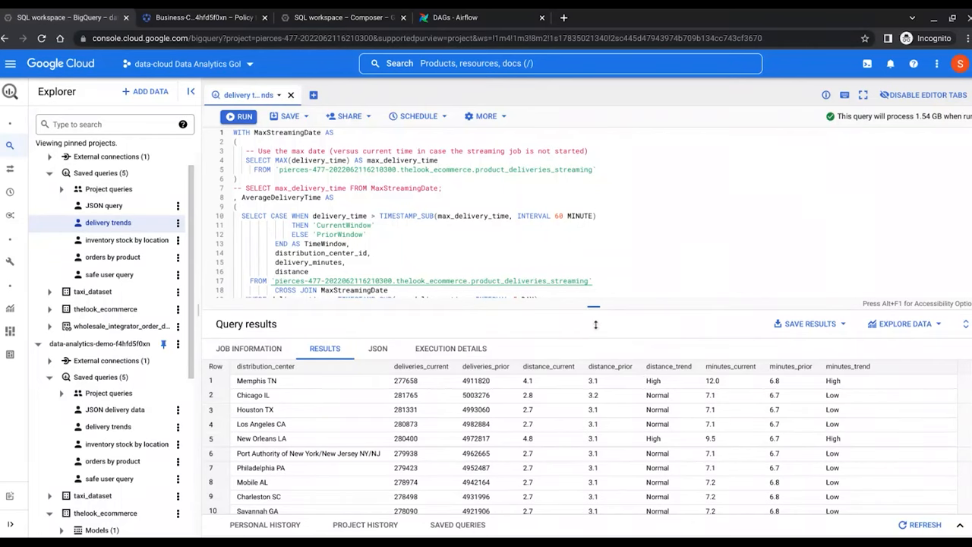
# - Explore the delivery trends results with Sheets as a connected sheet
pyautogui.click(904, 192)
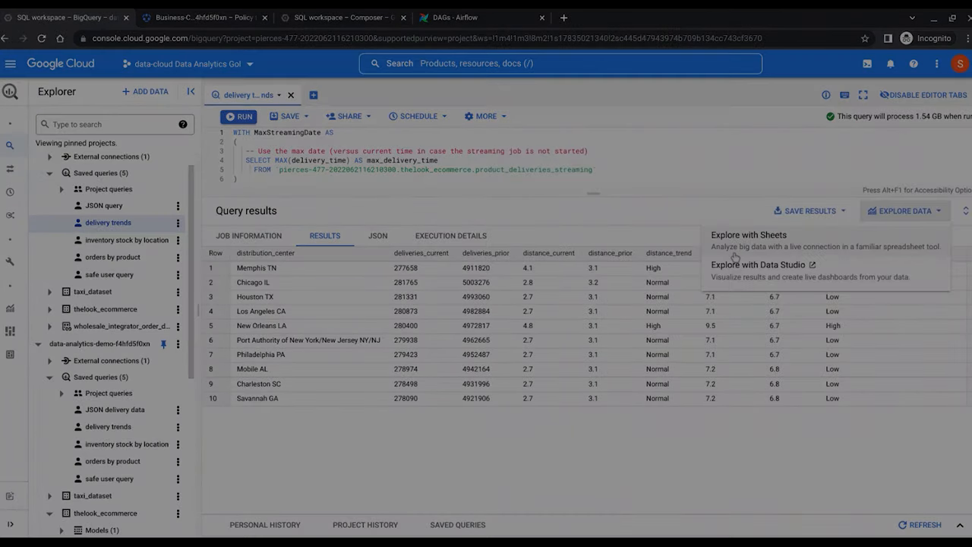
pyautogui.click(747, 233)
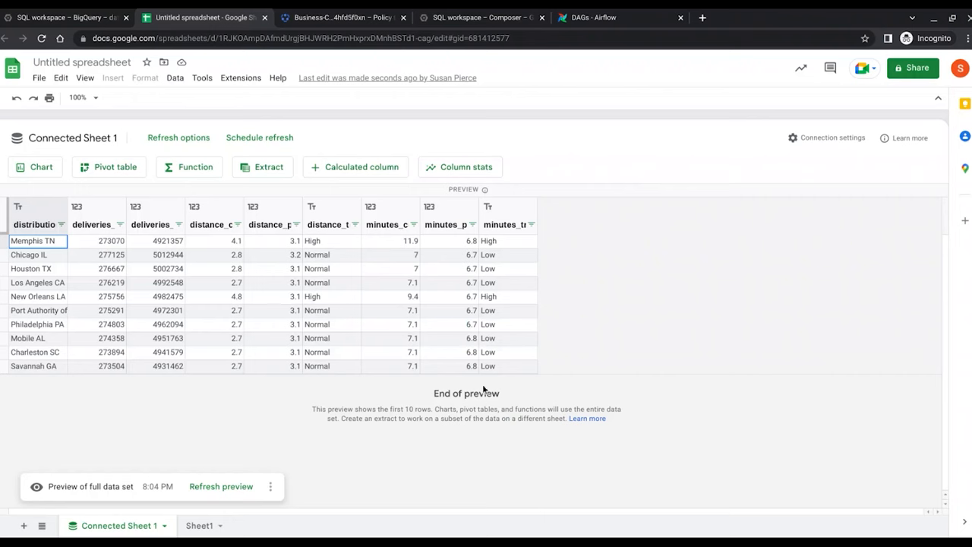
pyautogui.moveTo(85, 192)
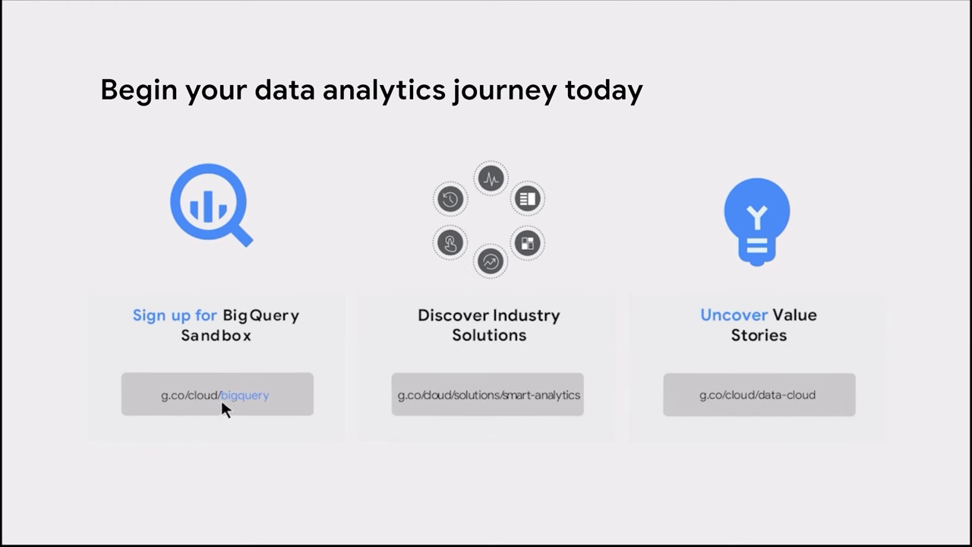
pyautogui.moveTo(316, 492)
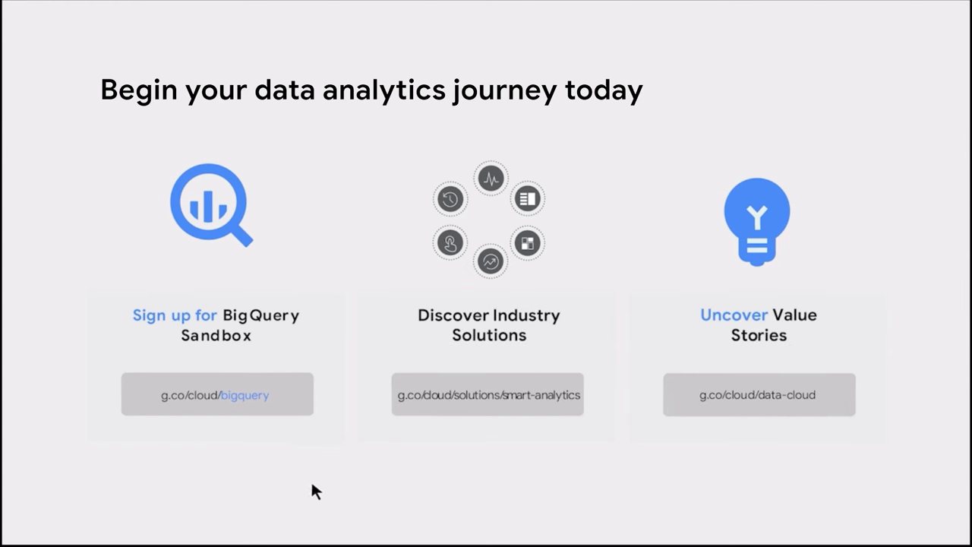